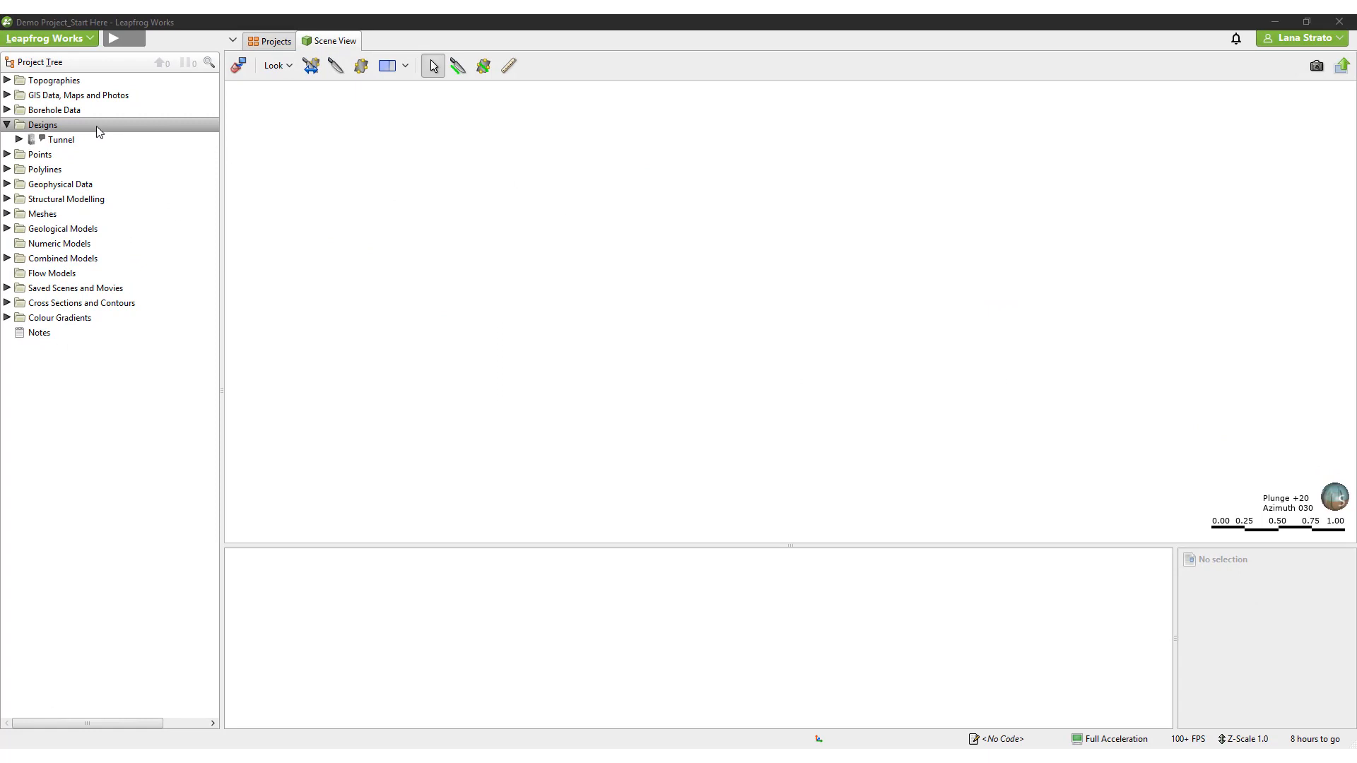
# - Start Import Designs from the Designs folder and select Corridor.dgn, Parking Garage.dwg and Tunnel.dwg
pyautogui.rightClick(41, 125)
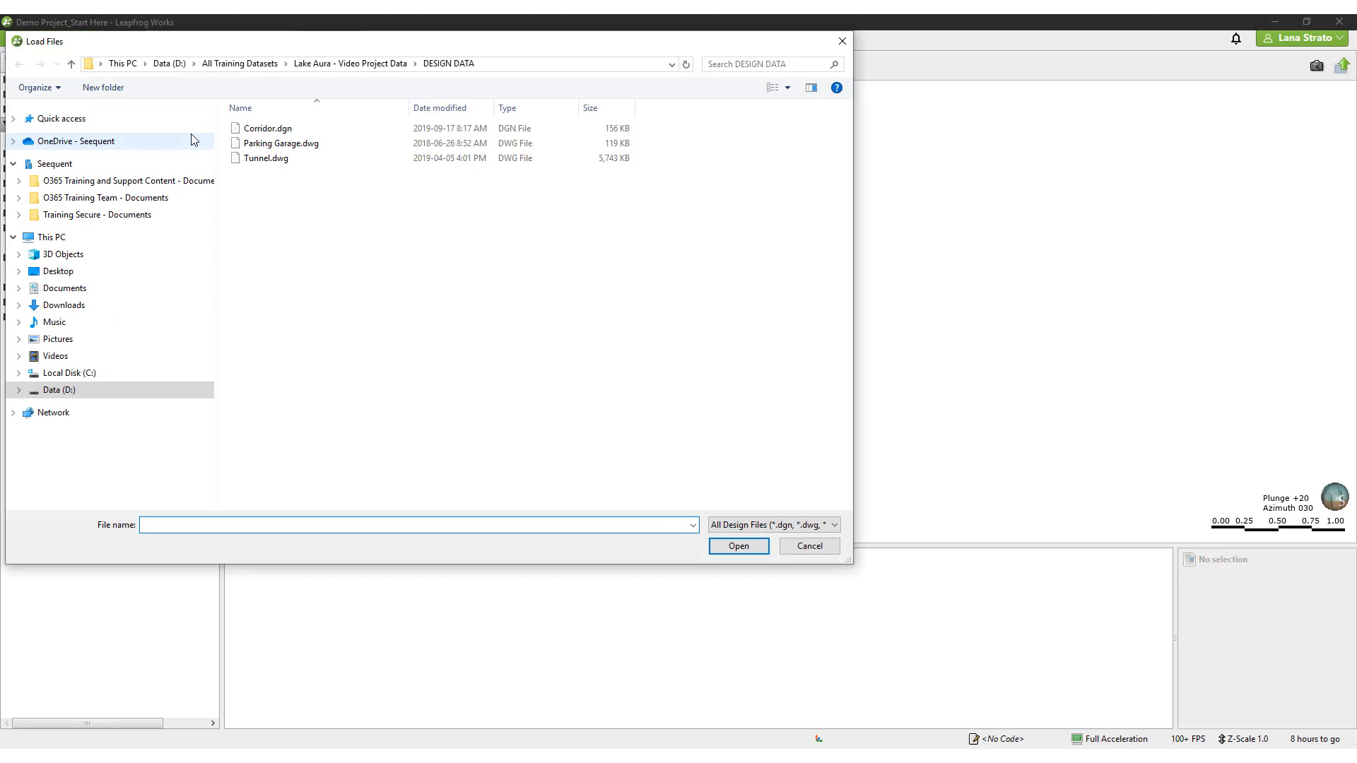
pyautogui.moveTo(351, 136)
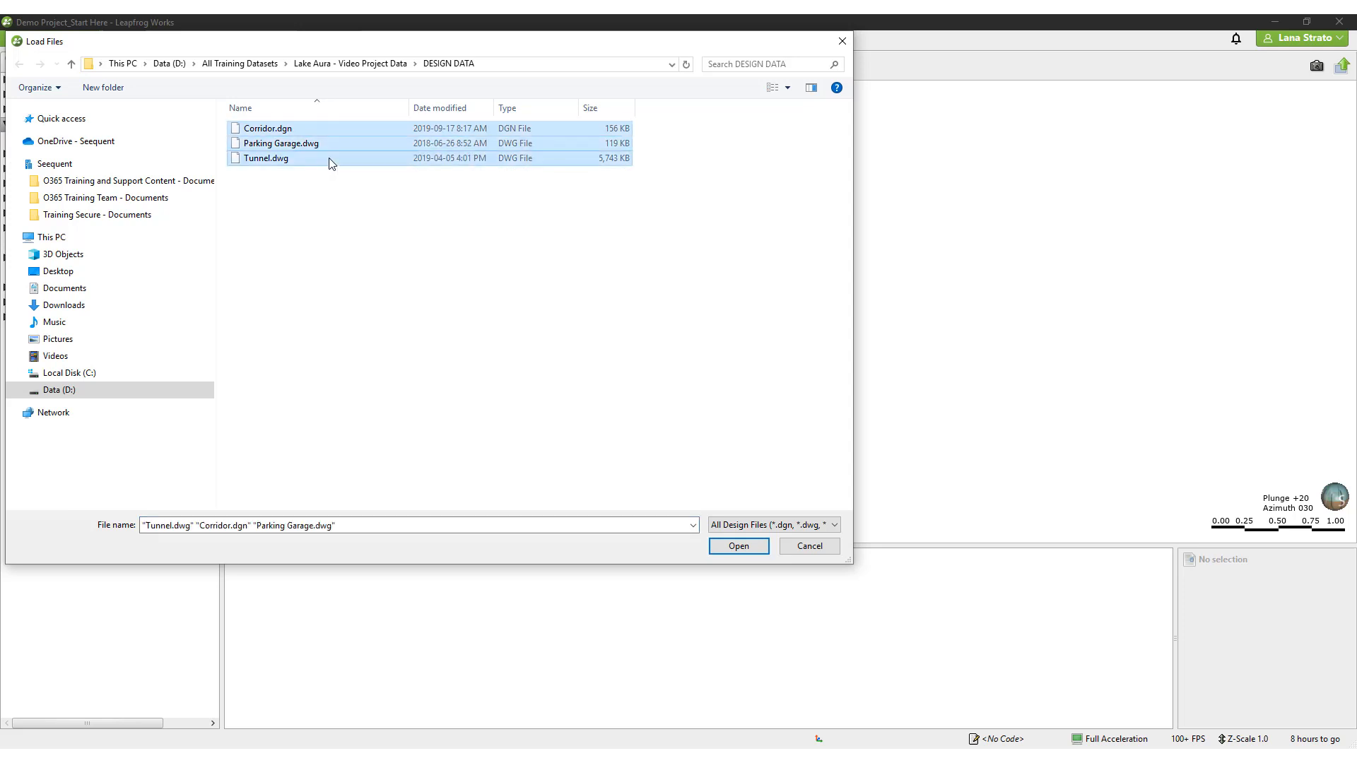
pyautogui.moveTo(738, 545)
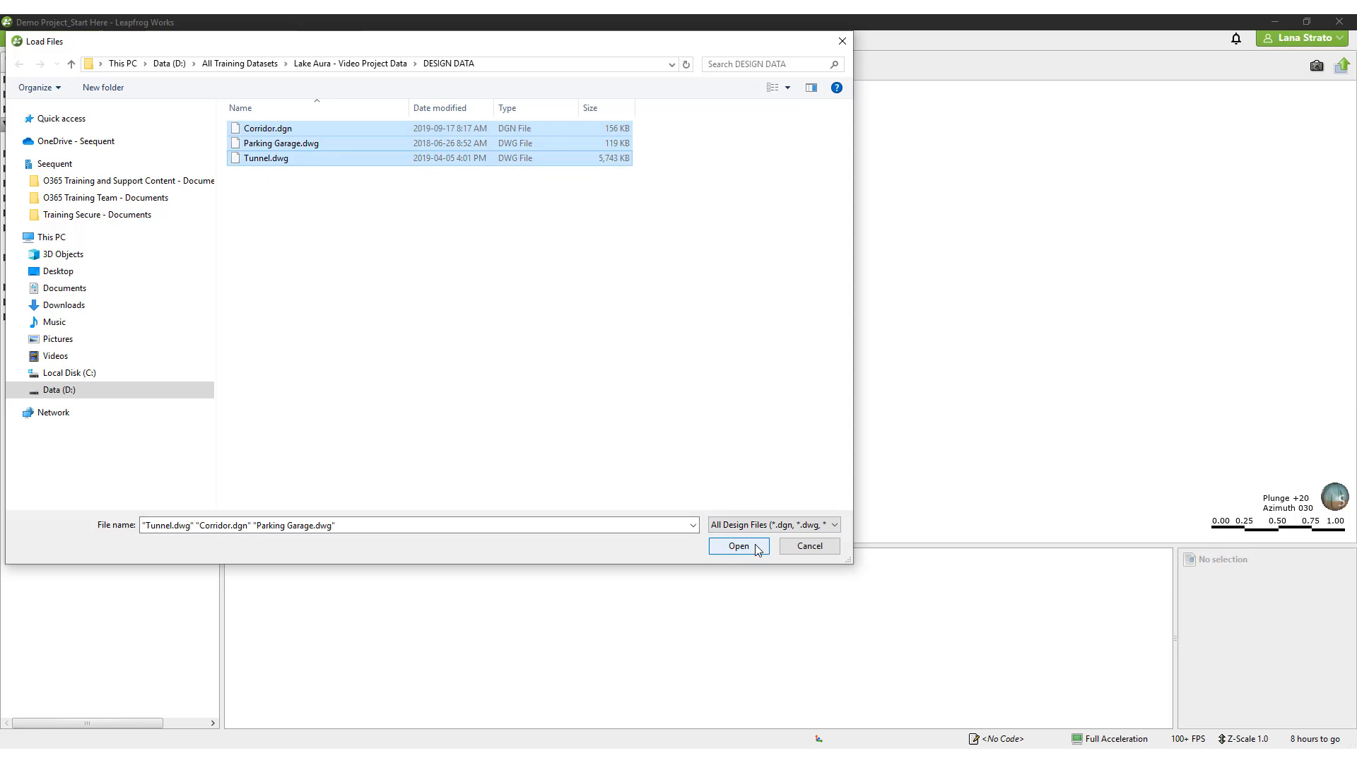
# - Load the three design files, review their layers and confirm the import with all layers ticked
pyautogui.click(737, 546)
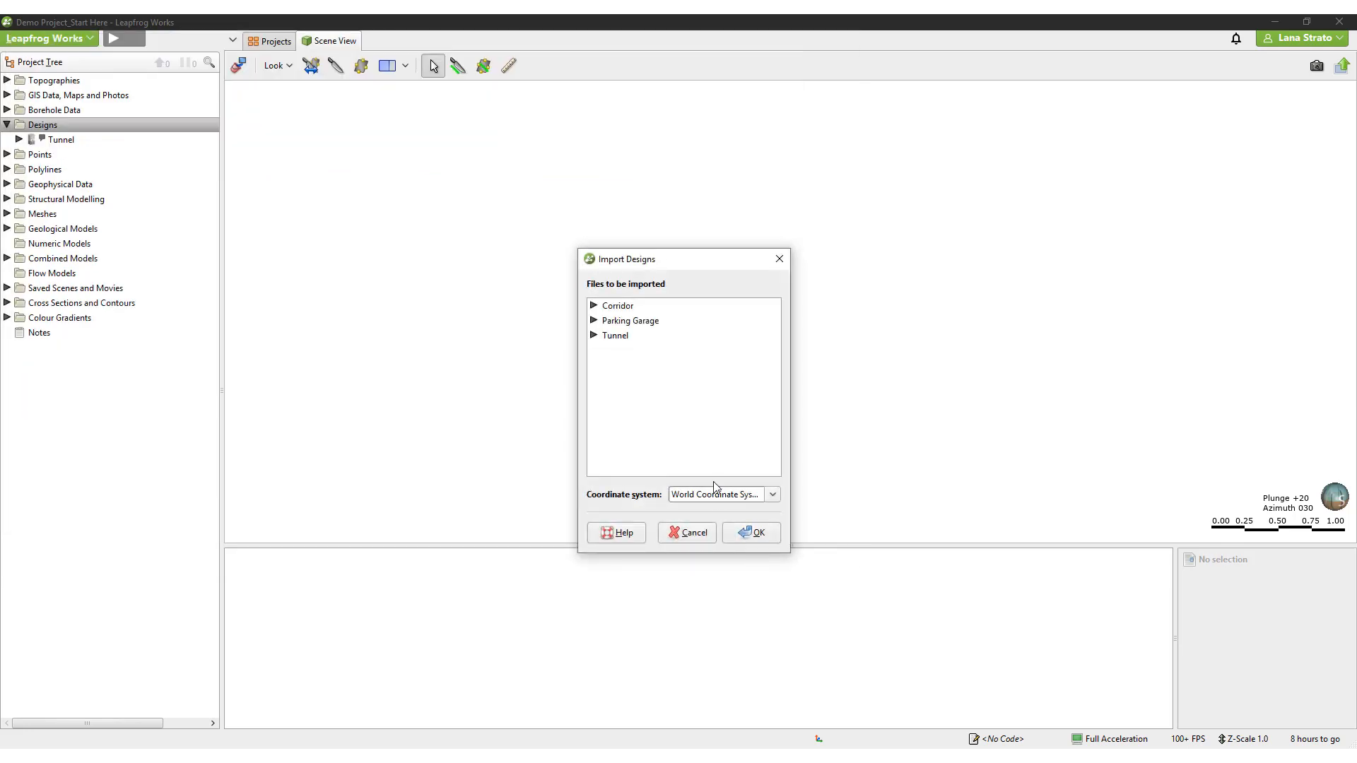
pyautogui.click(593, 305)
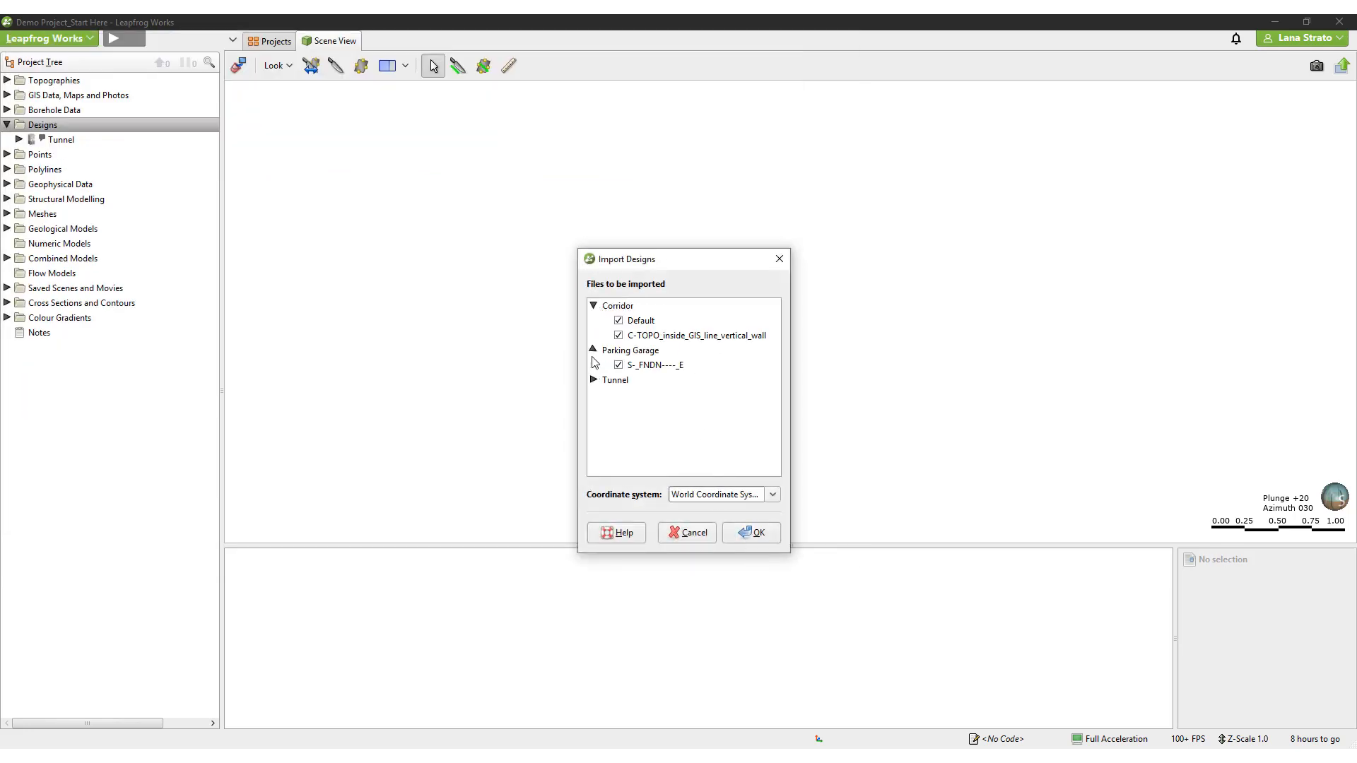
pyautogui.click(594, 381)
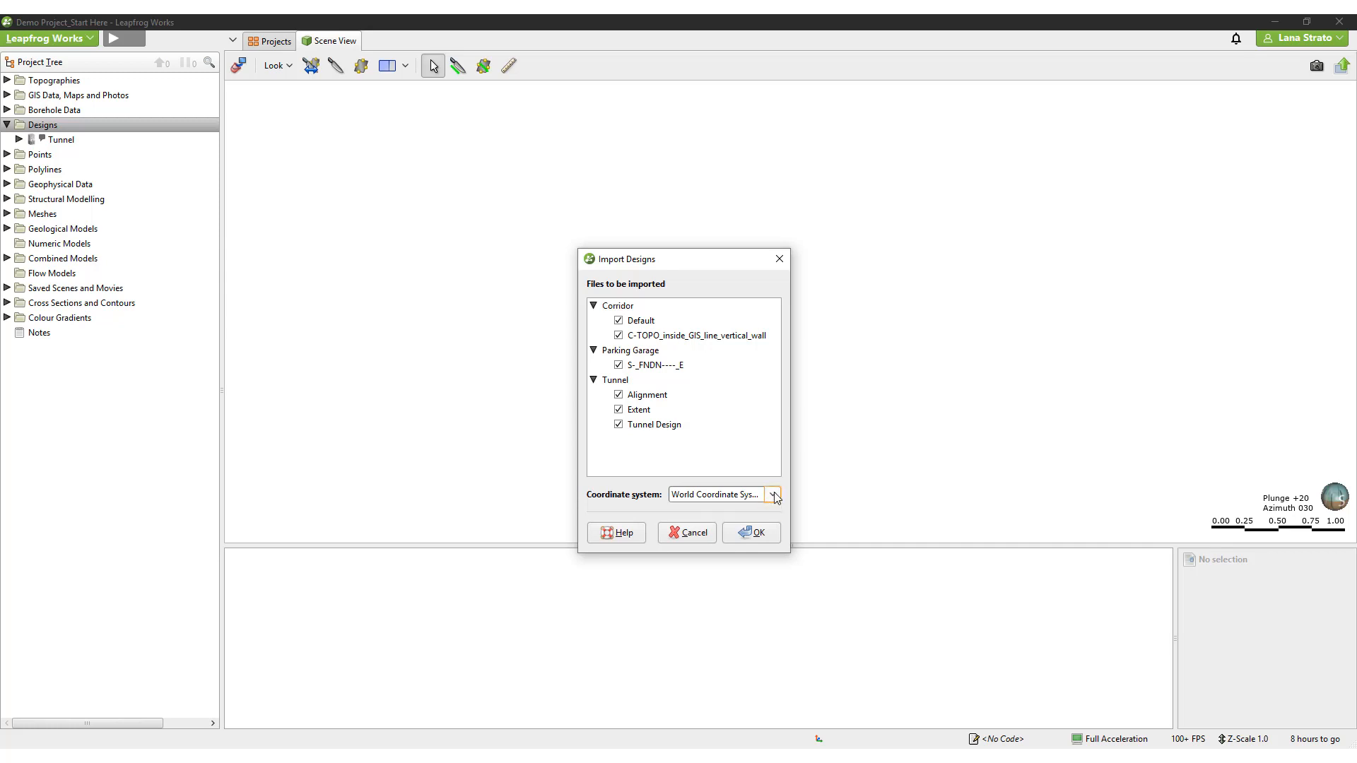
pyautogui.click(749, 533)
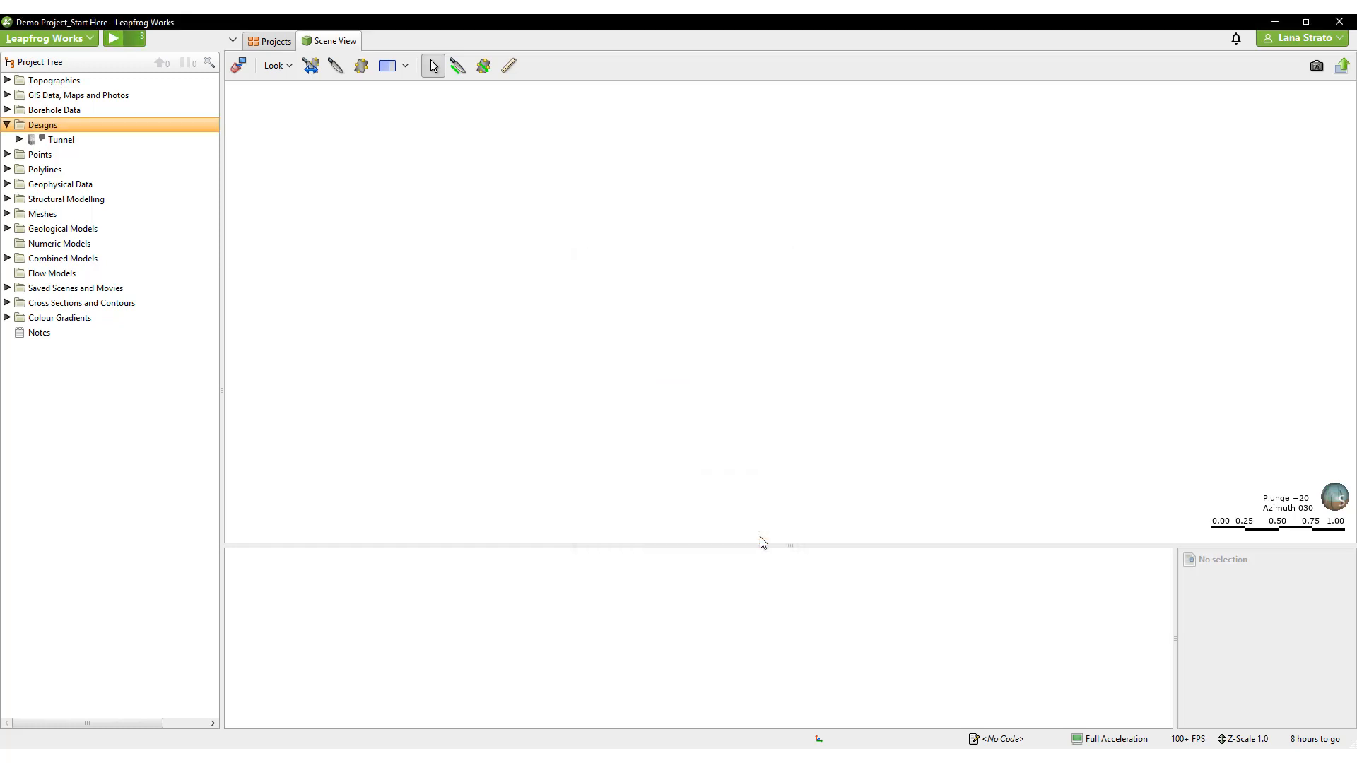
pyautogui.click(5, 124)
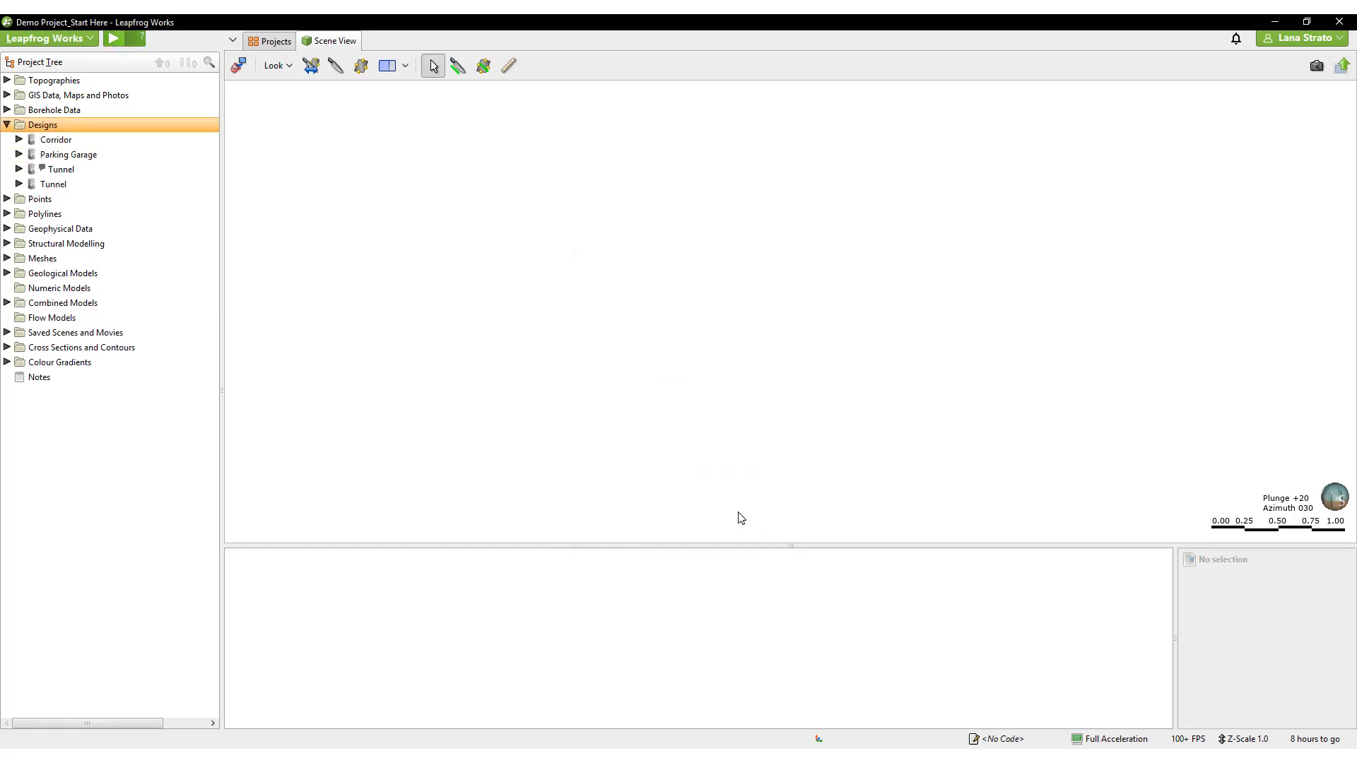
pyautogui.rightClick(56, 140)
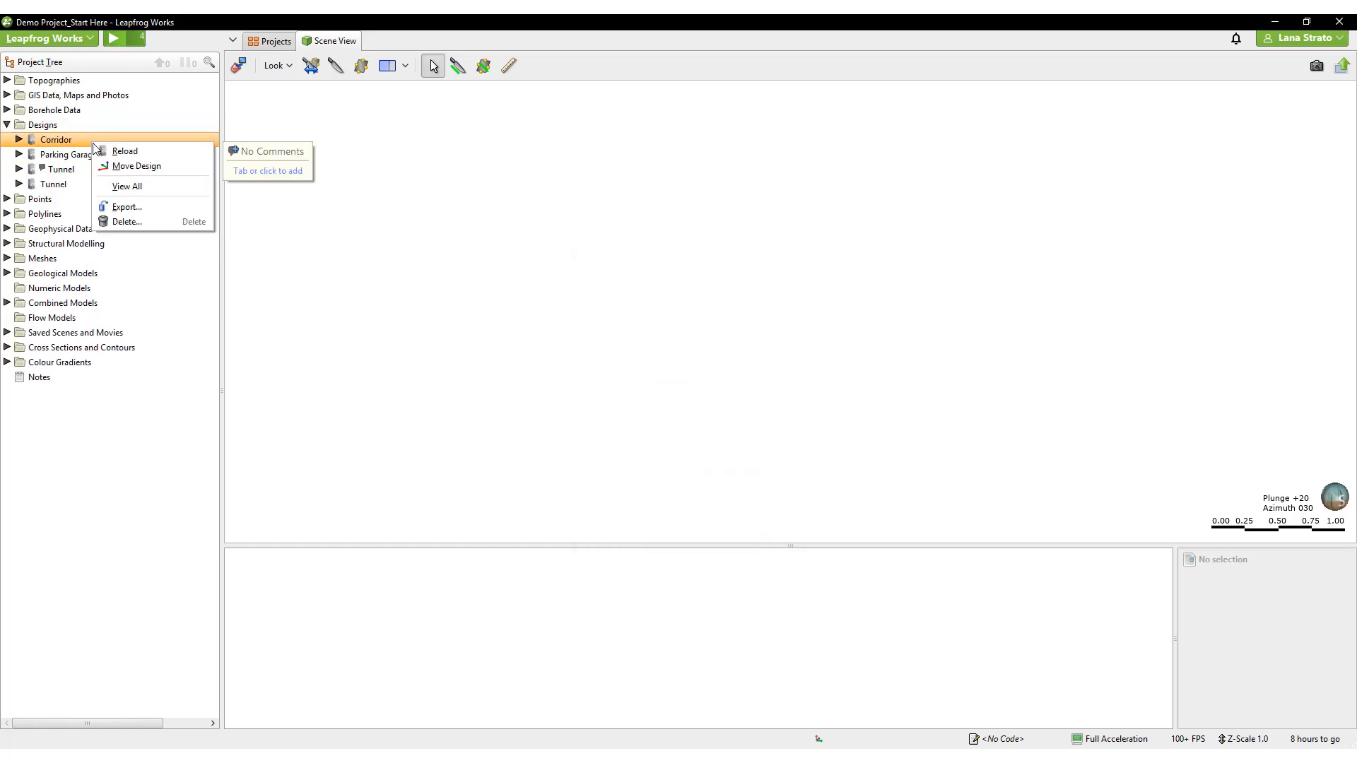
pyautogui.moveTo(126, 187)
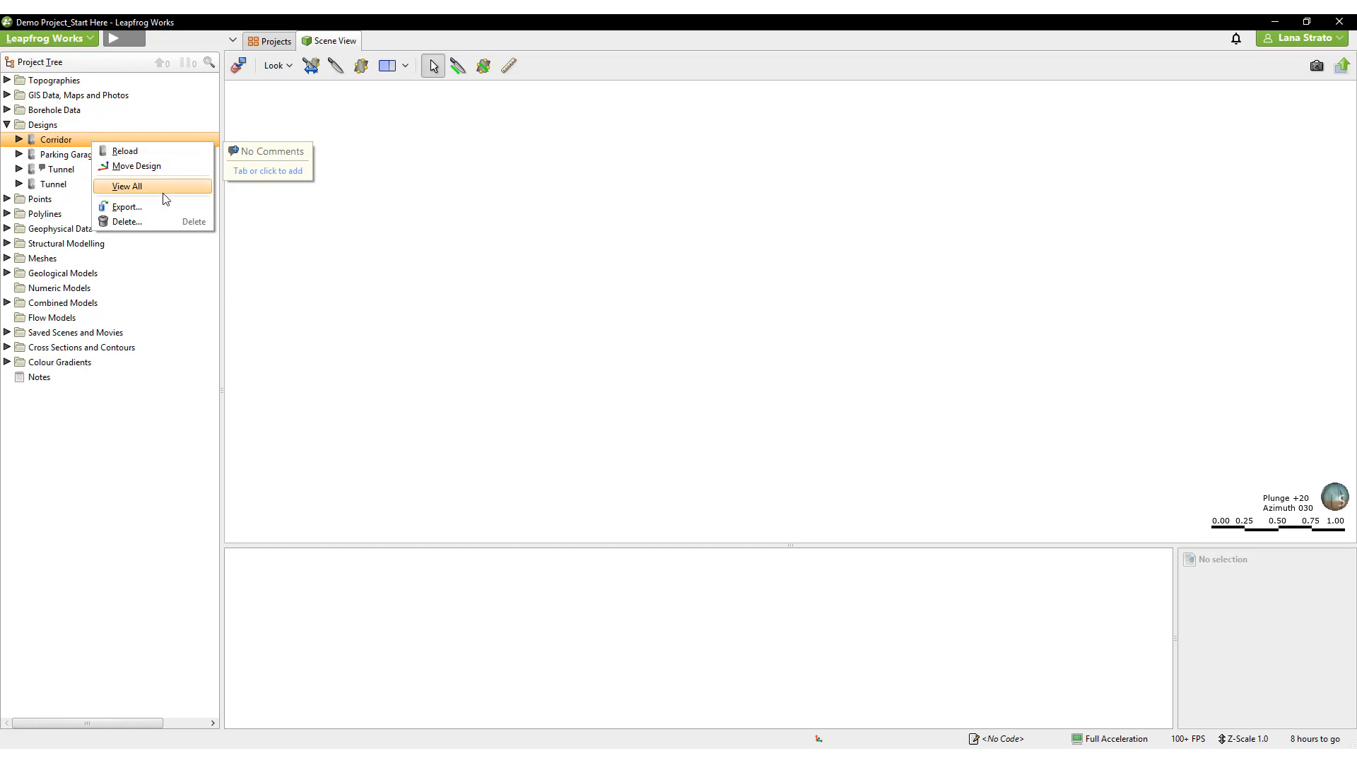
pyautogui.moveTo(161, 208)
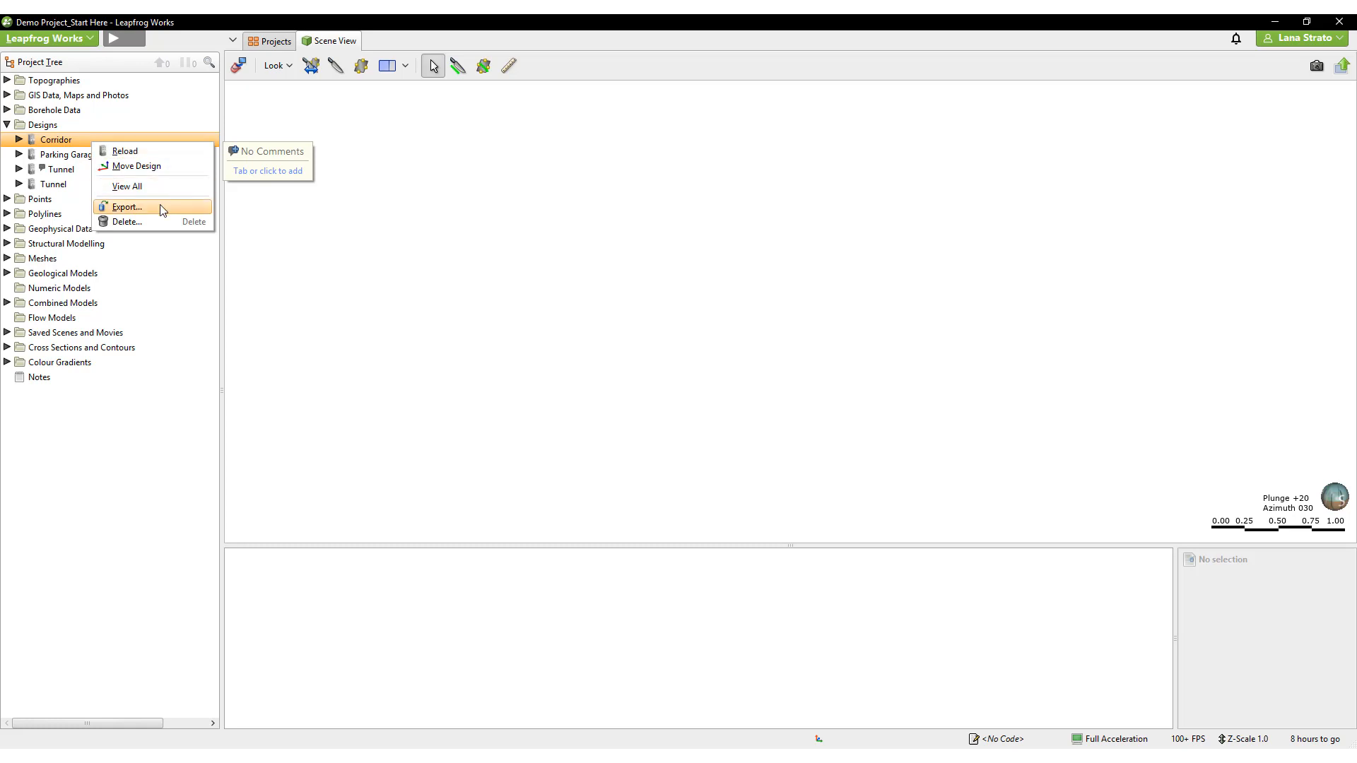
pyautogui.click(126, 207)
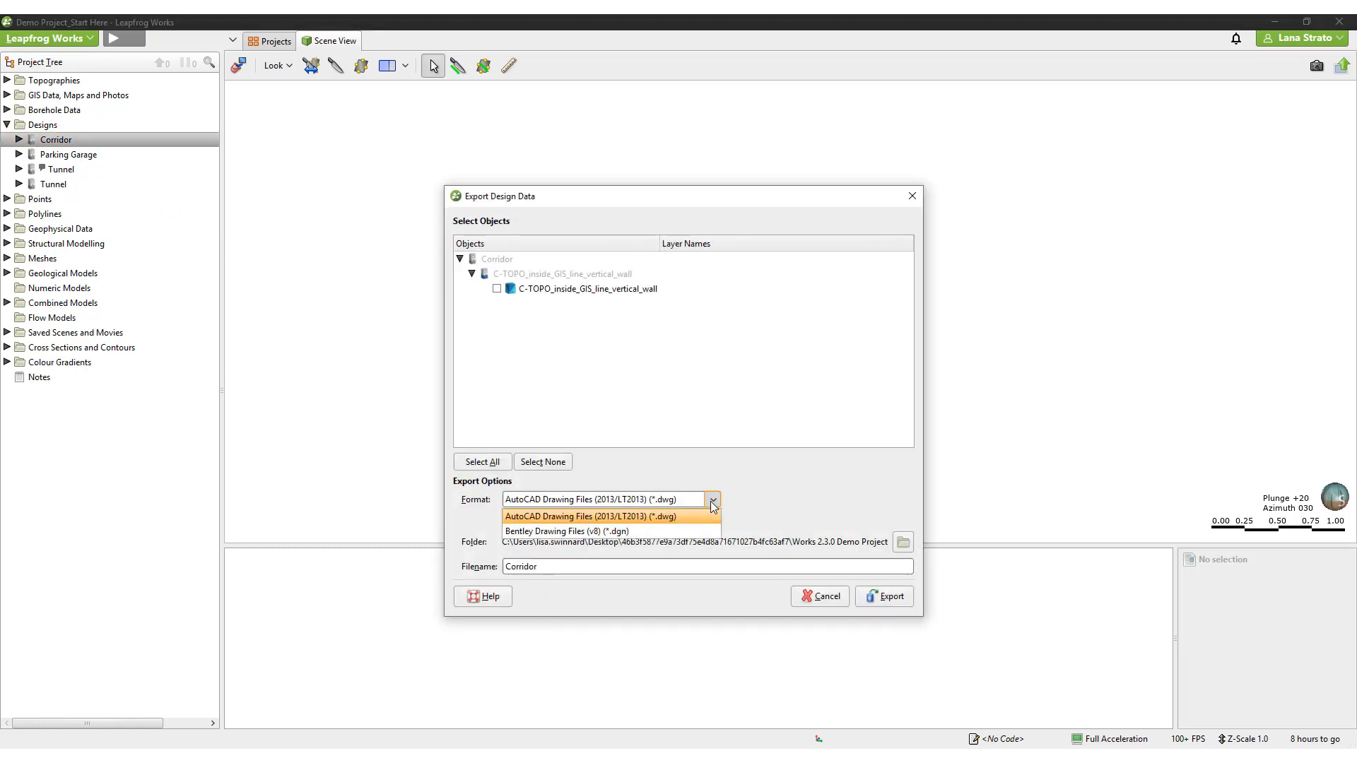
pyautogui.click(610, 515)
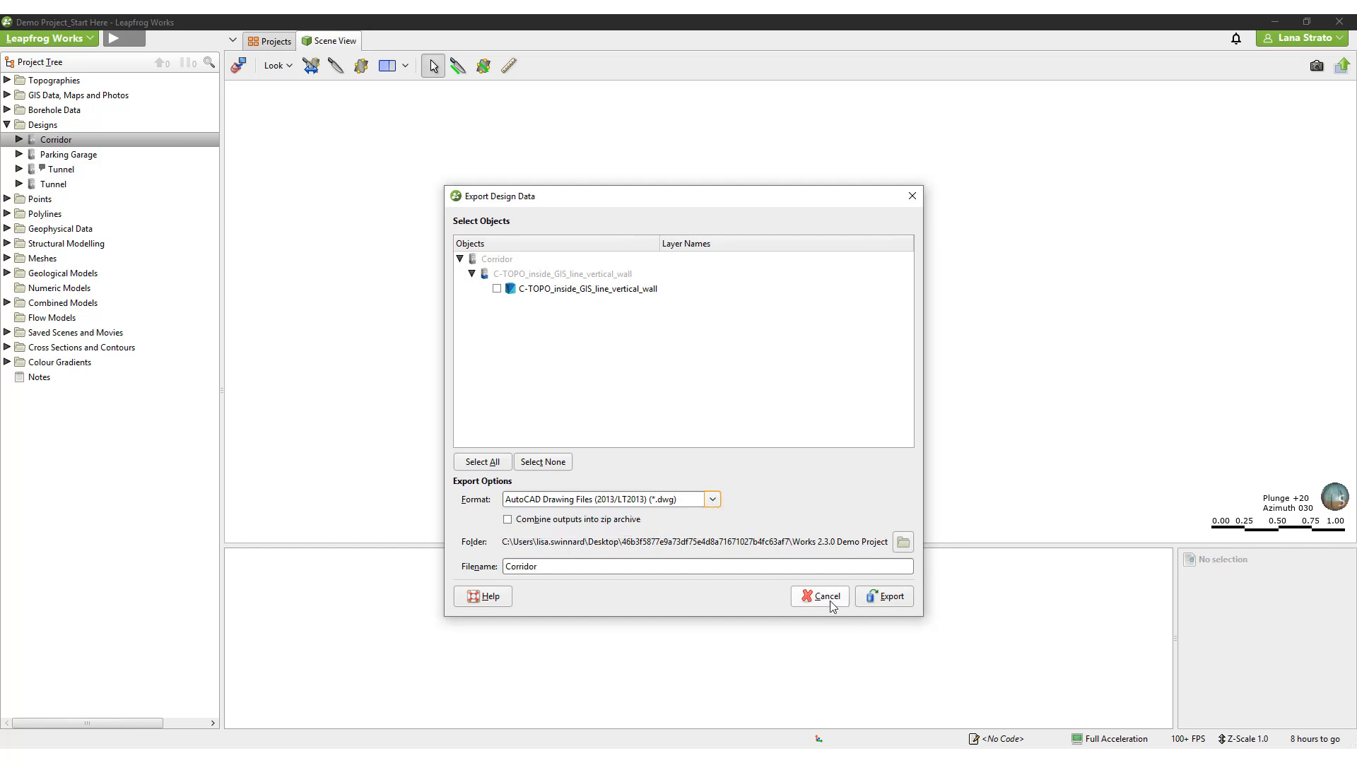
pyautogui.click(818, 596)
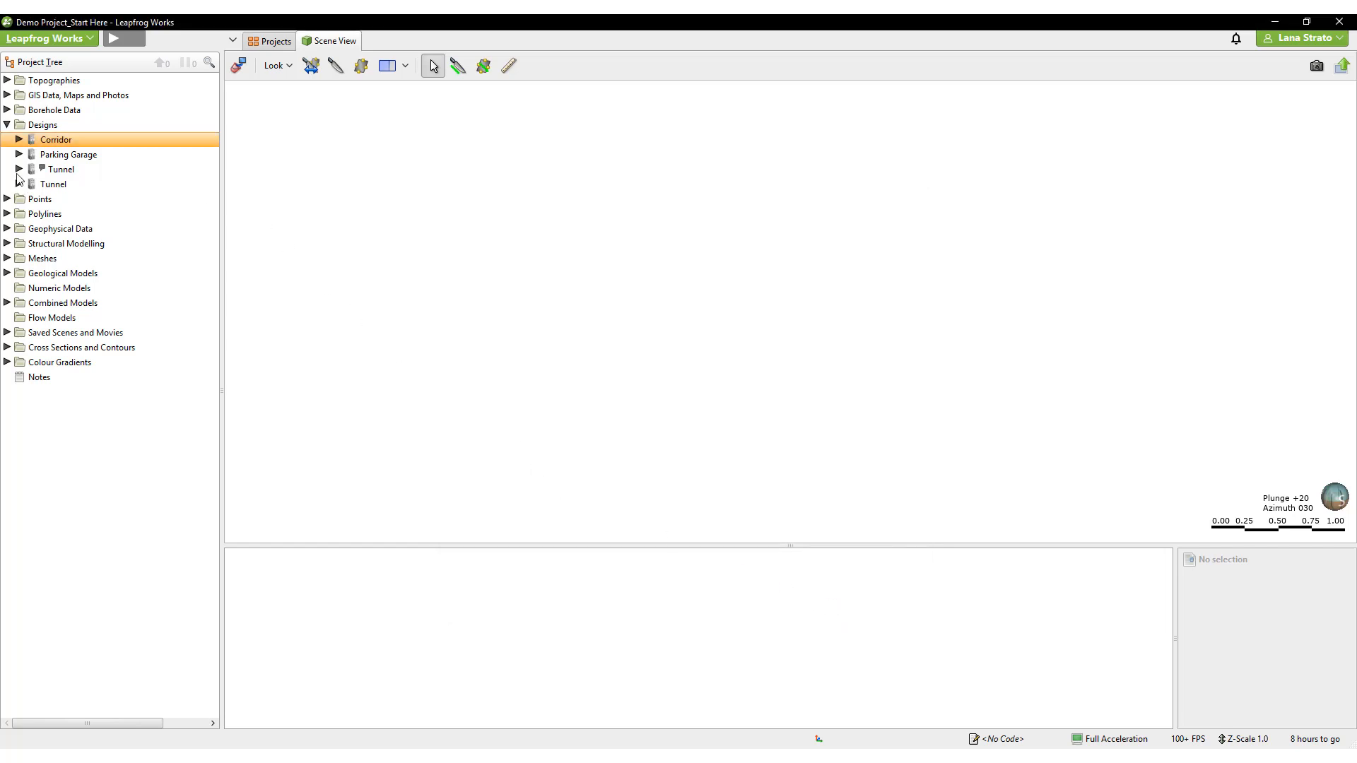
# - Show Tunnel Design and Alignment in the scene alongside Model 3 - GM All Drilling - Edited
pyautogui.click(19, 183)
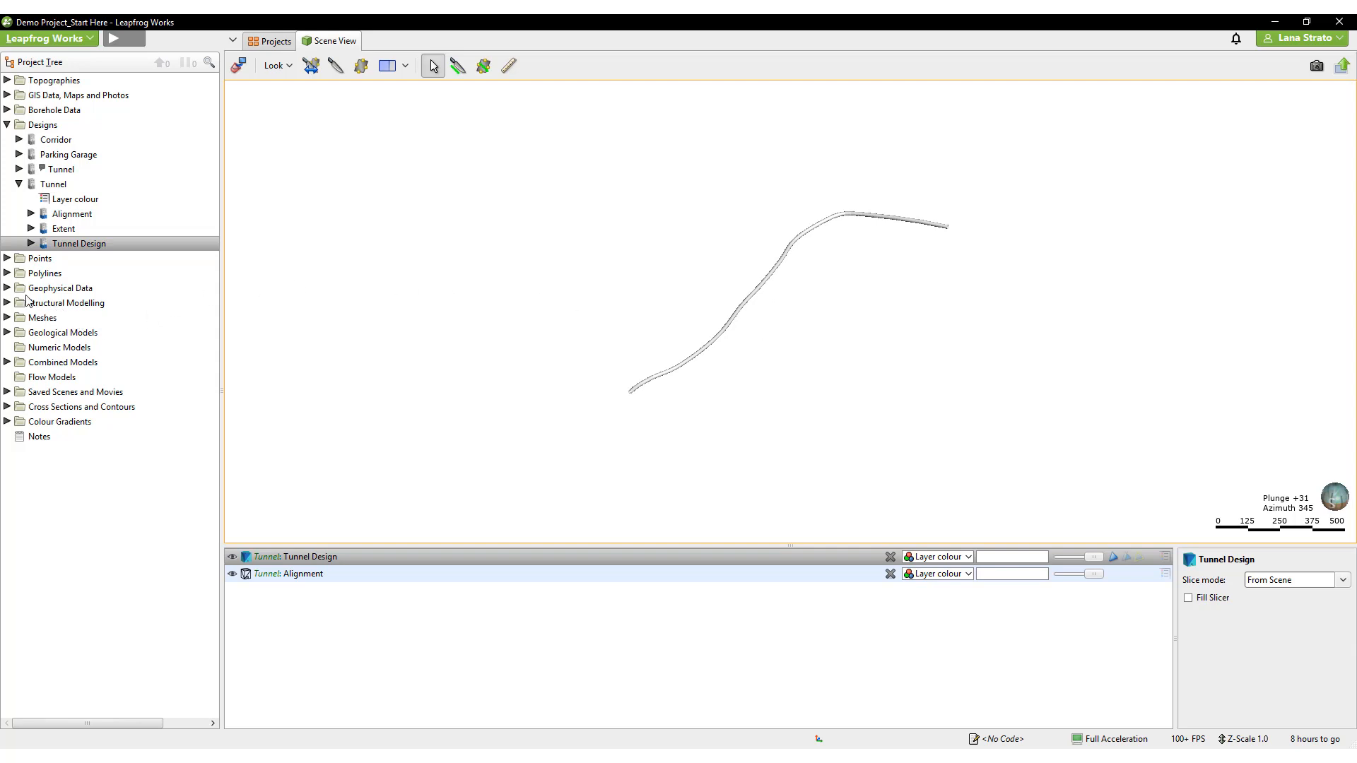
pyautogui.click(8, 332)
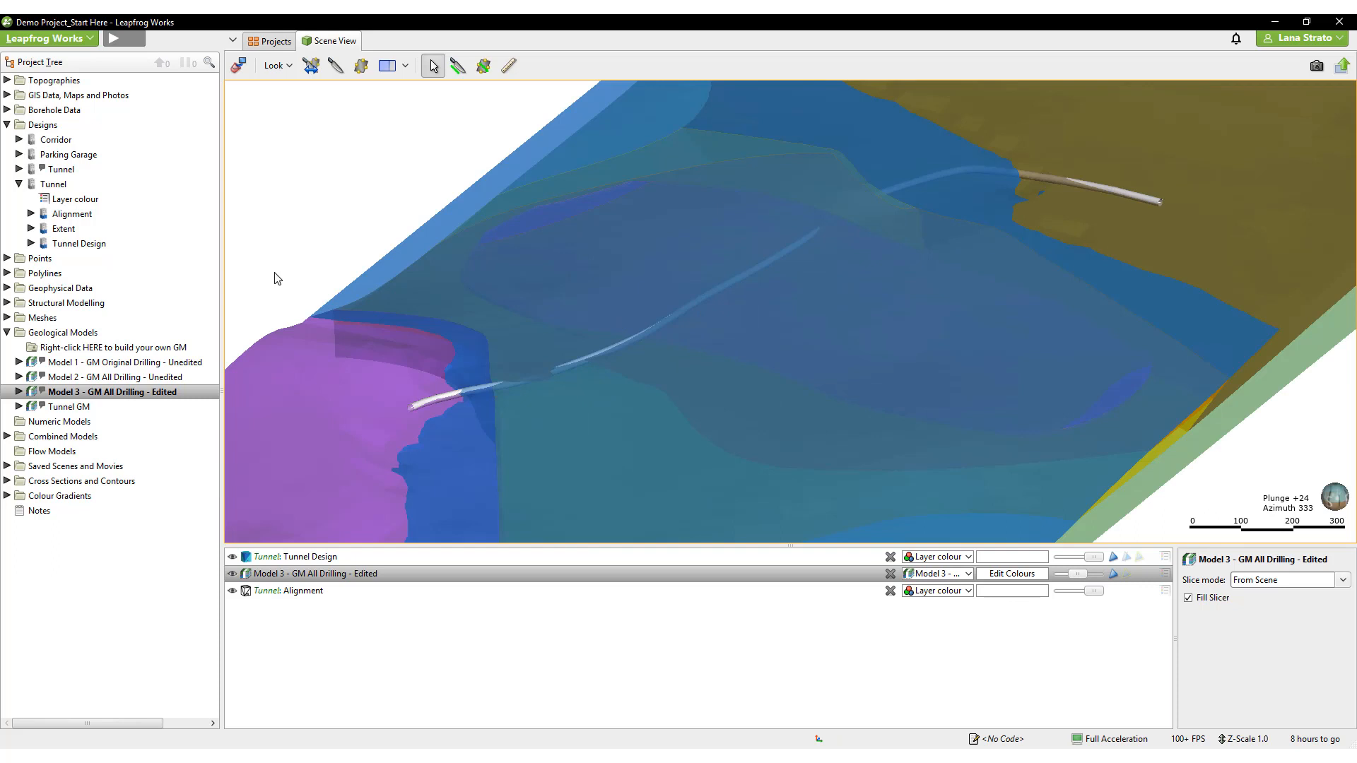
pyautogui.moveTo(77, 146)
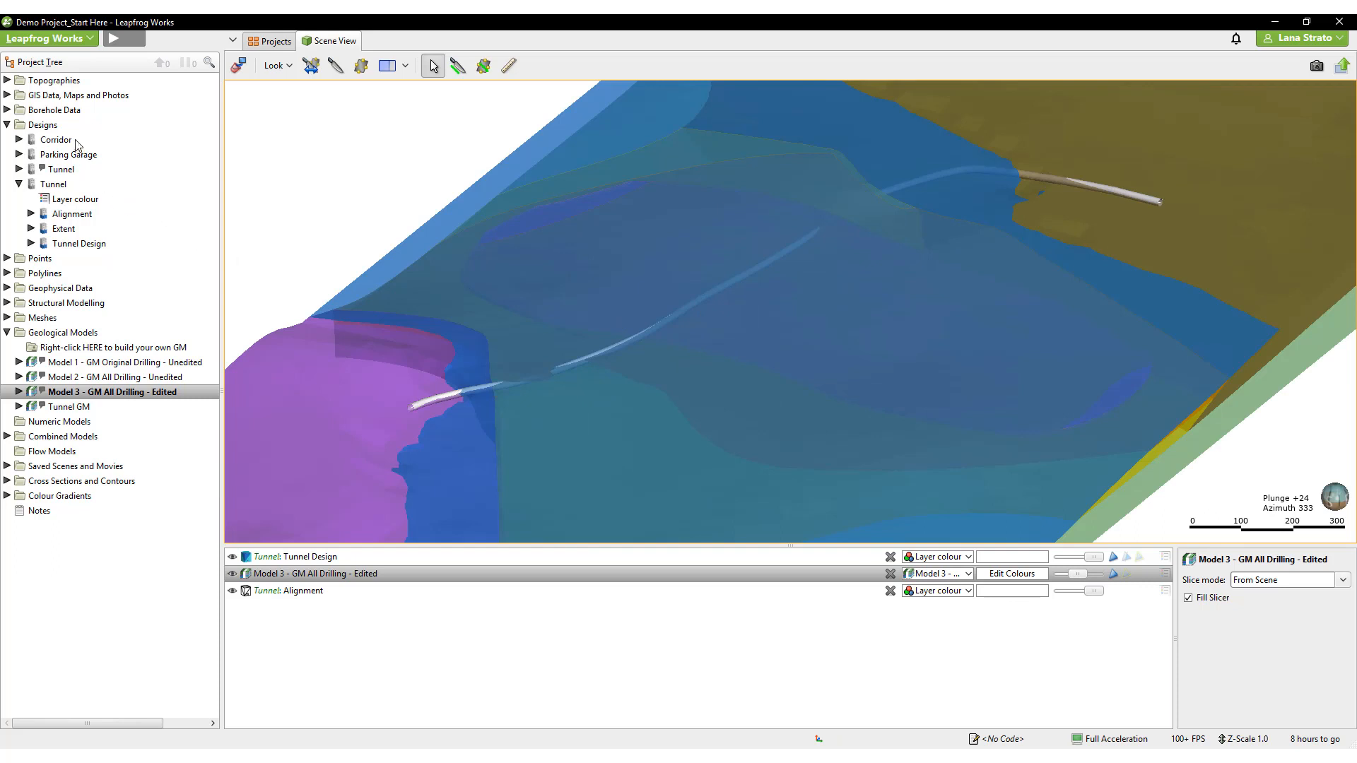
# - Reload the second Tunnel design from Tunnel.dwg, keeping its Alignment, Extent and Tunnel Design layers
pyautogui.rightClick(55, 140)
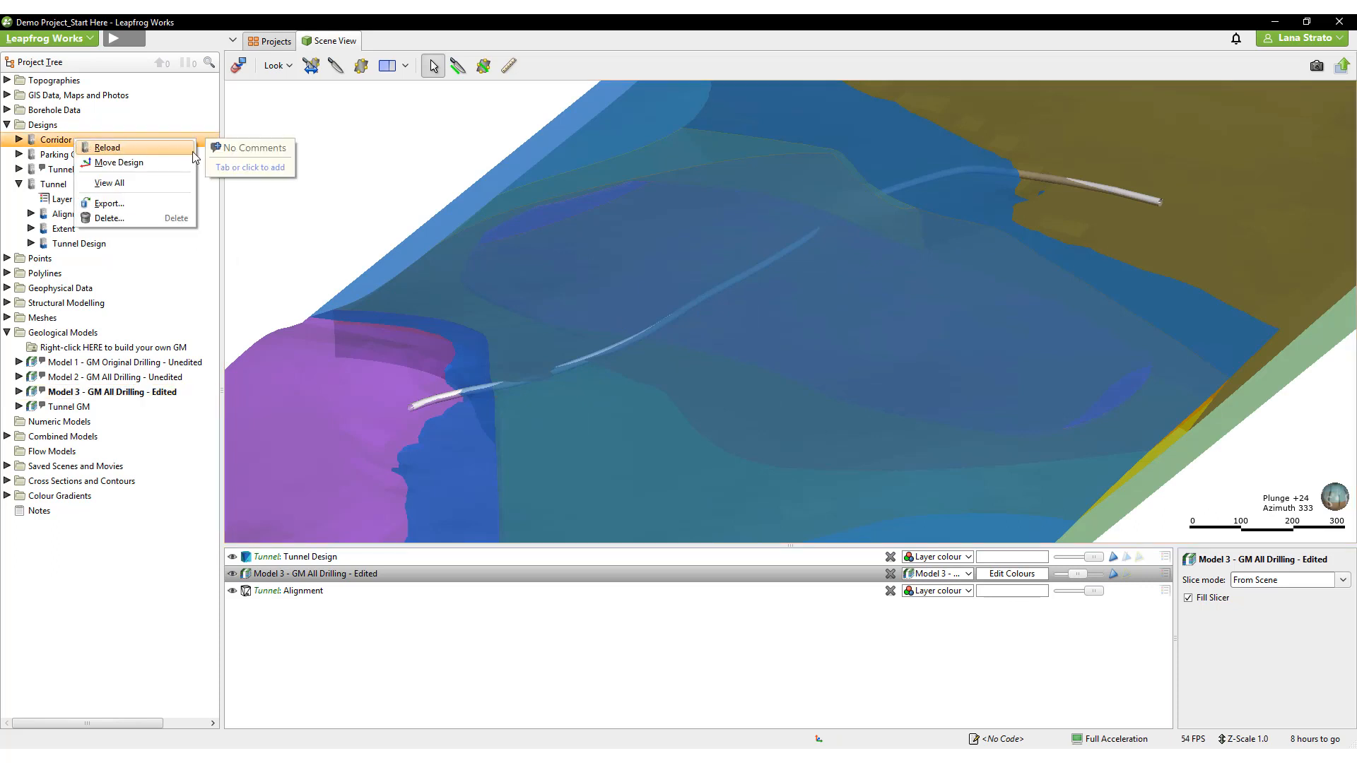
pyautogui.moveTo(240, 184)
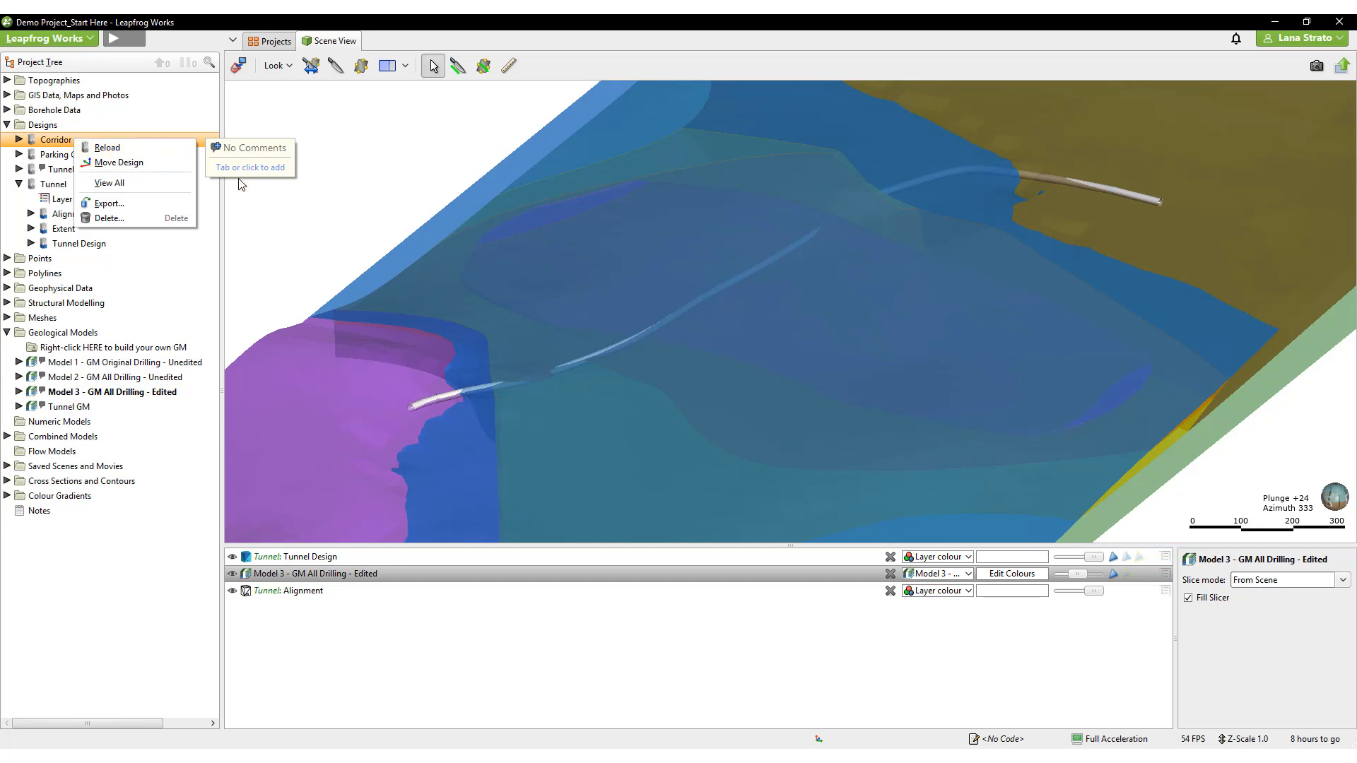
pyautogui.moveTo(260, 194)
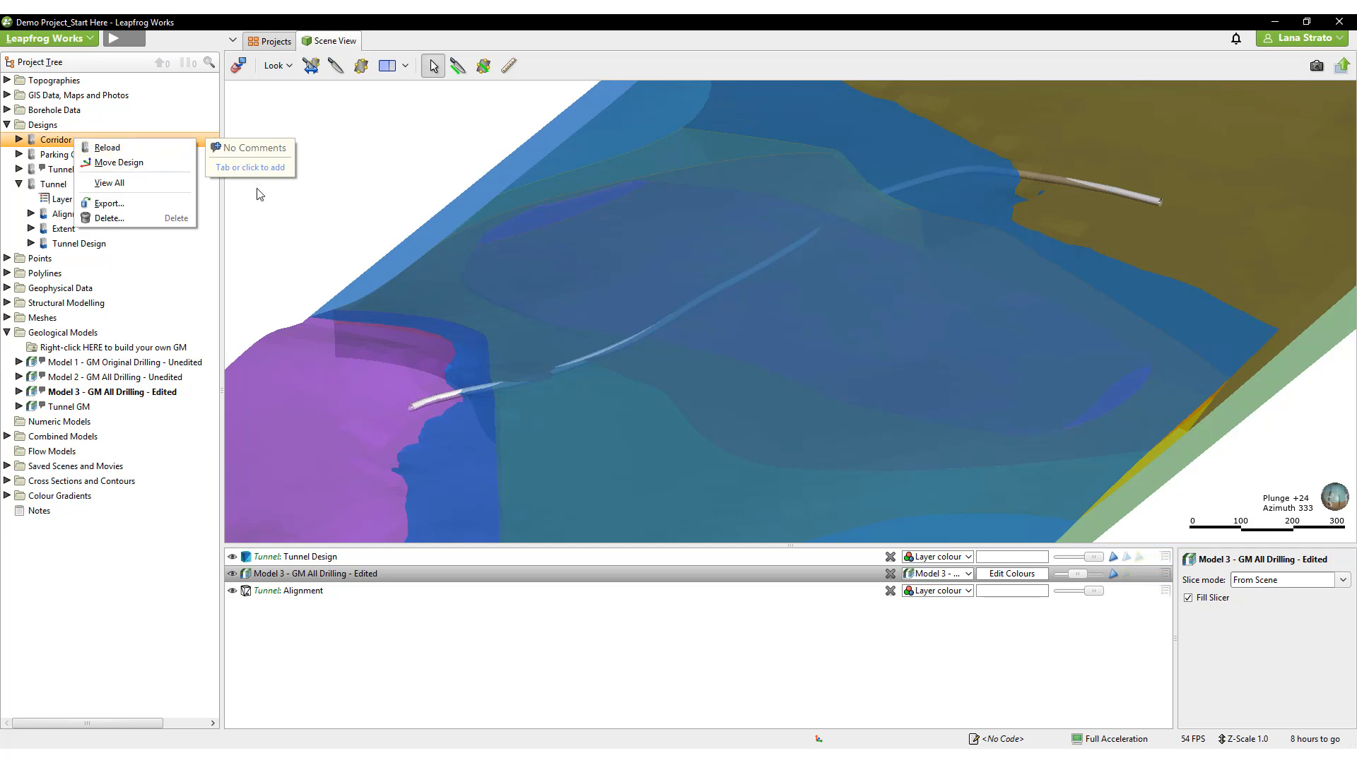
pyautogui.rightClick(61, 184)
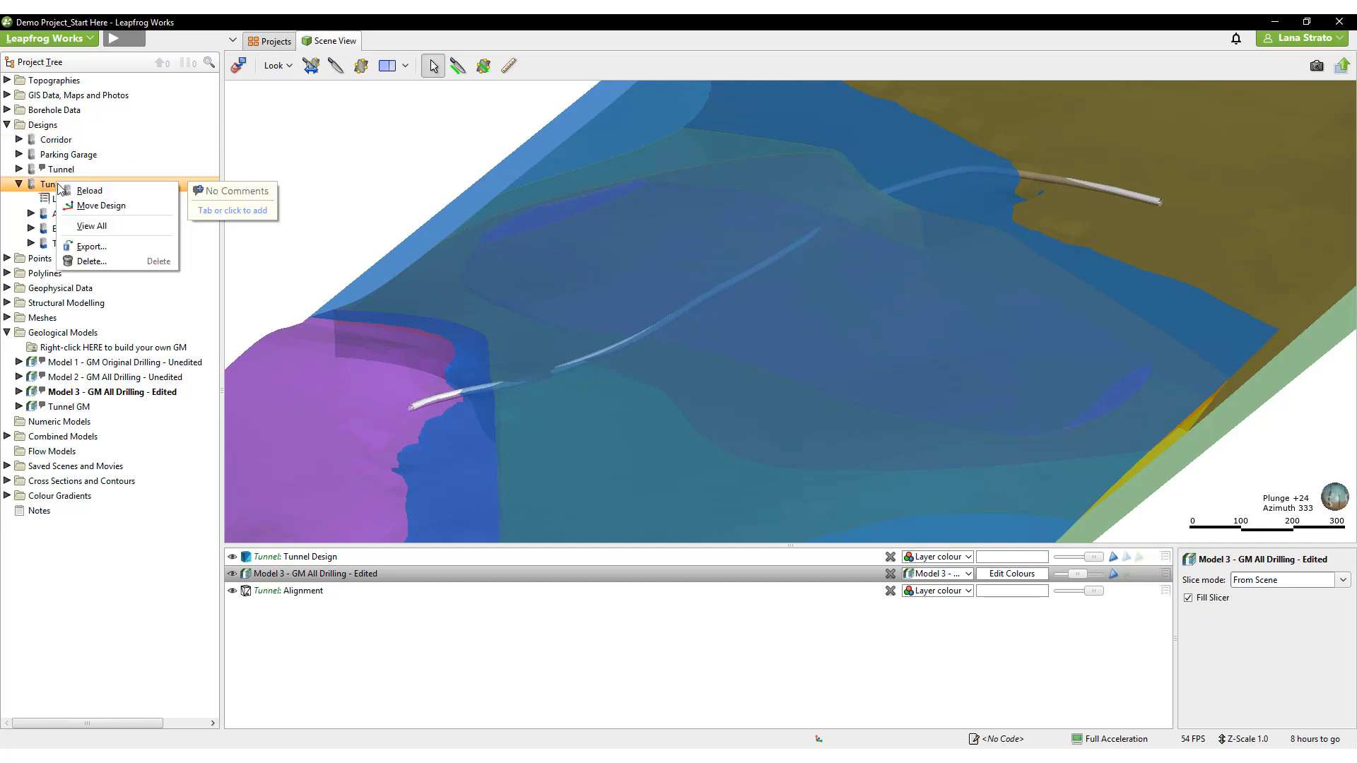
pyautogui.click(89, 191)
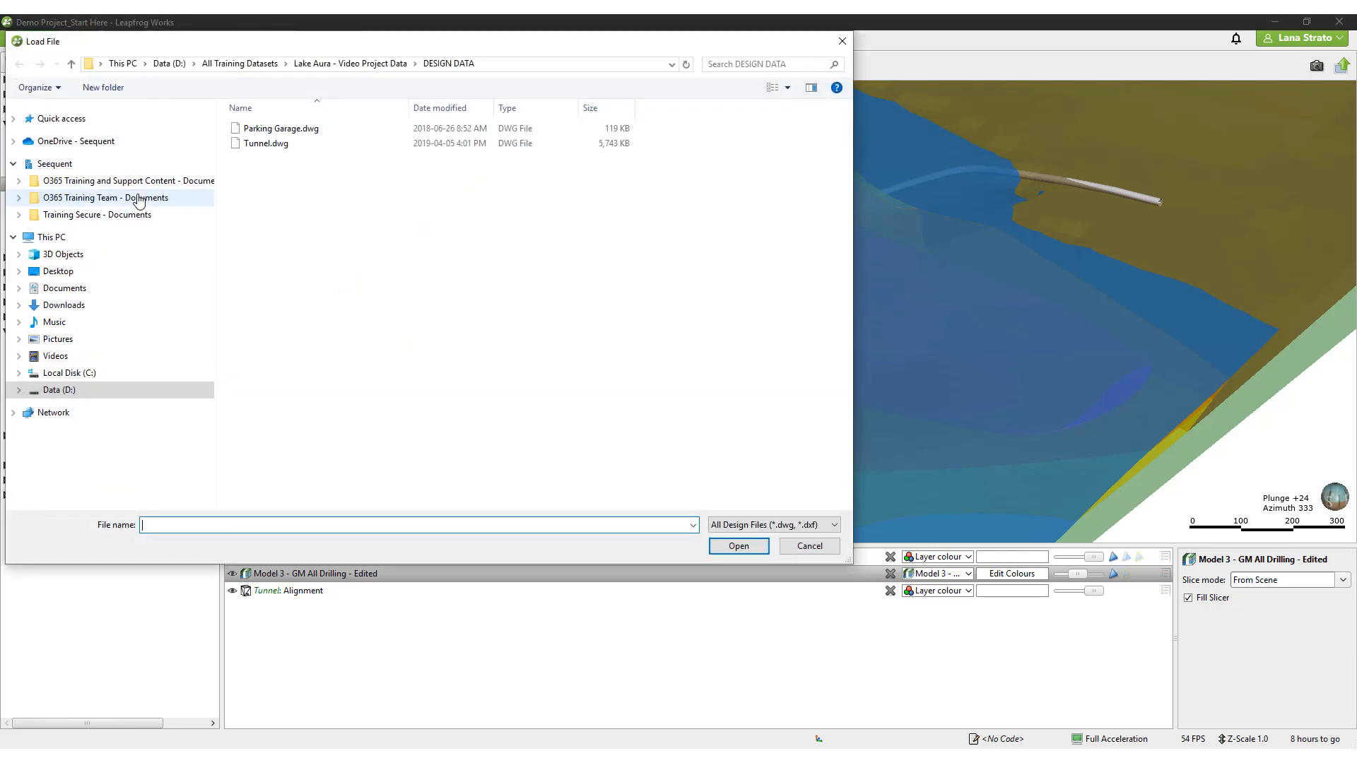
pyautogui.click(269, 143)
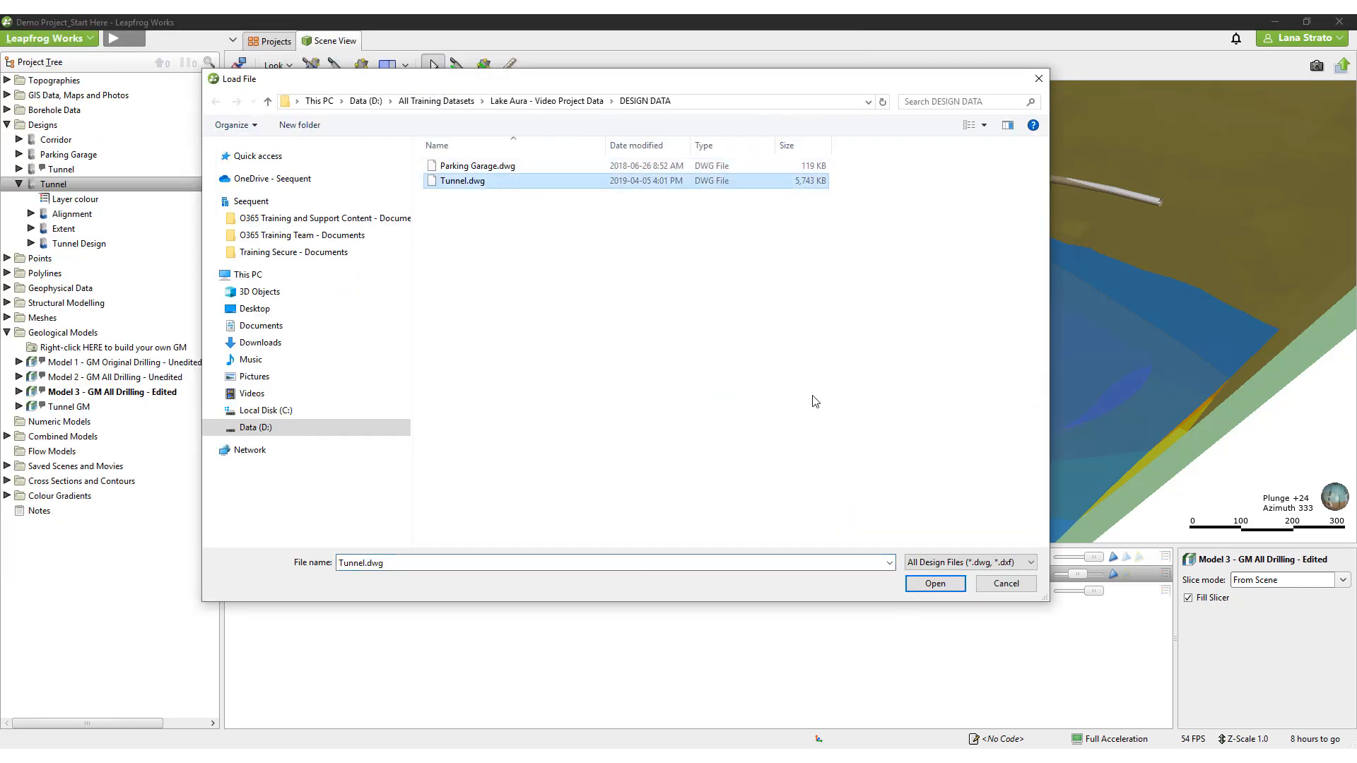
pyautogui.click(934, 584)
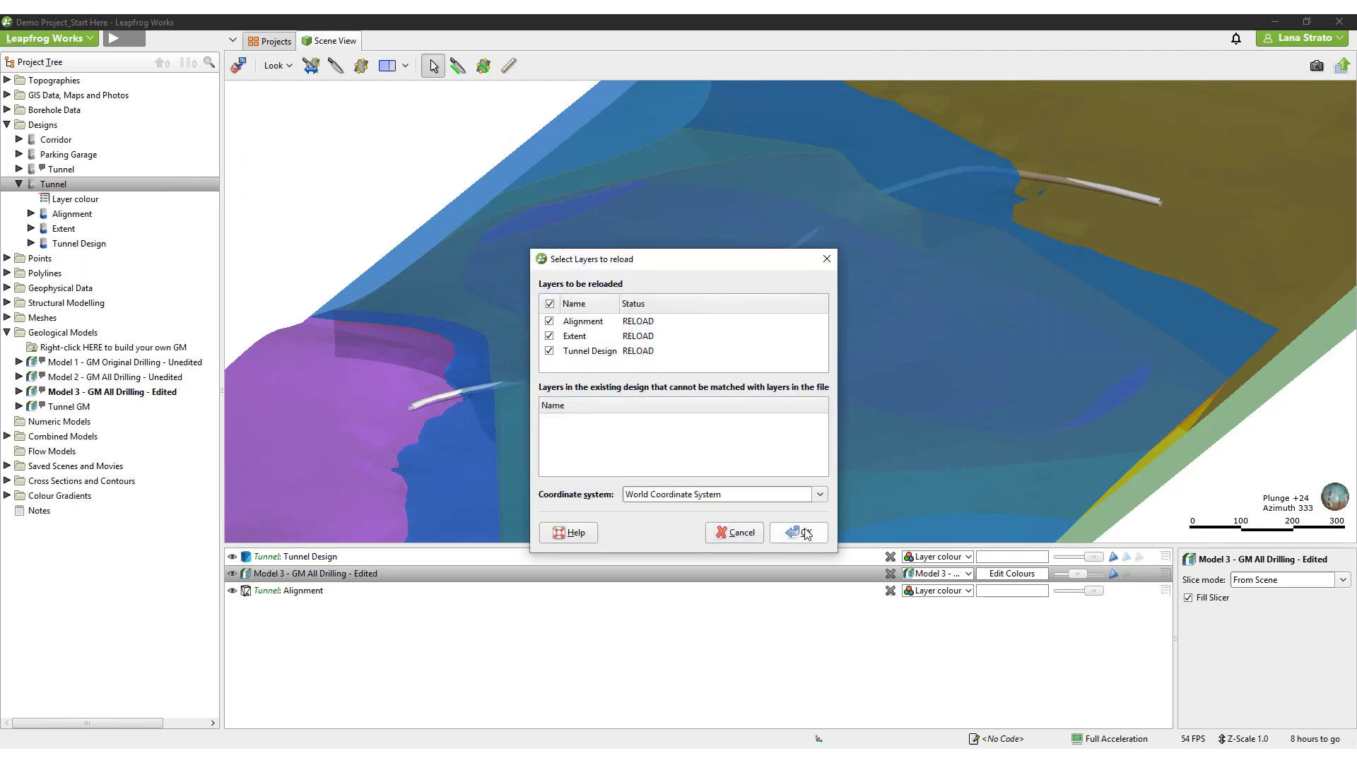
pyautogui.click(791, 532)
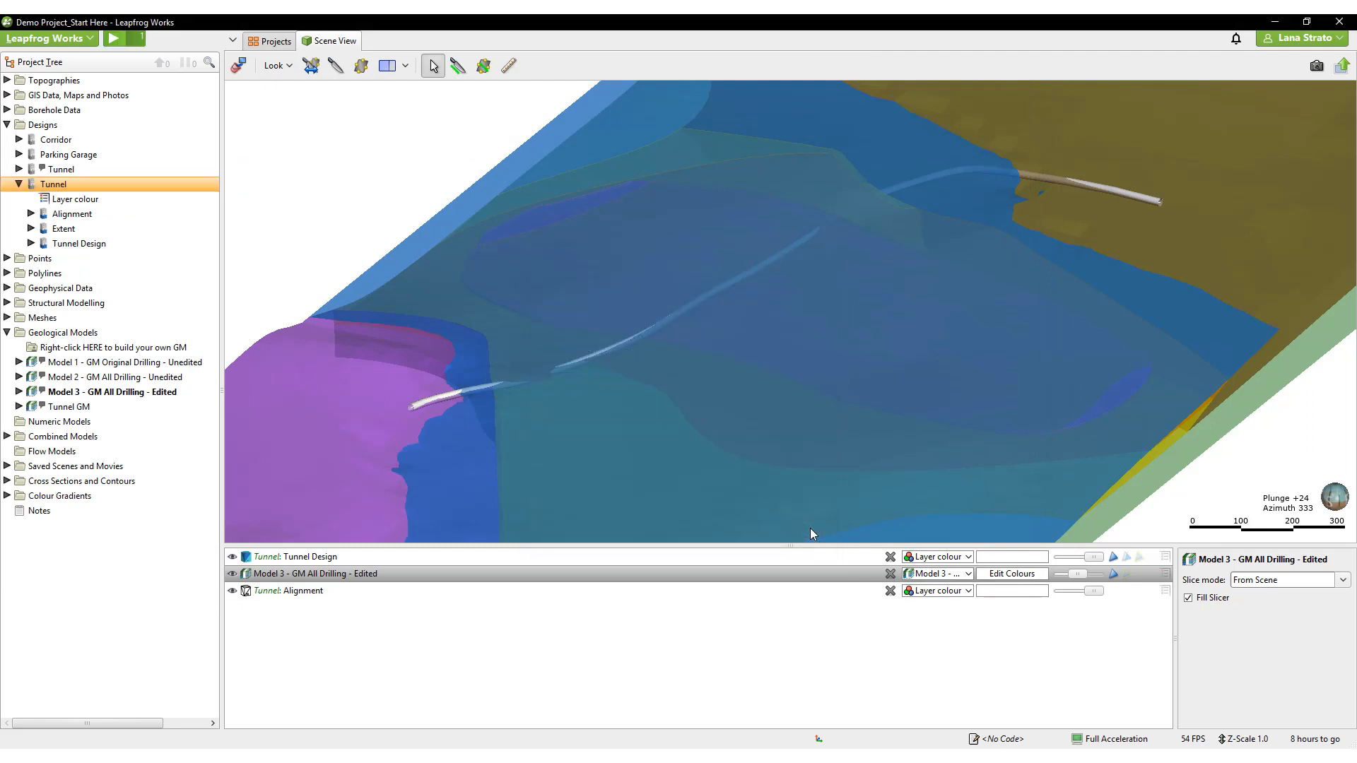
pyautogui.click(889, 557)
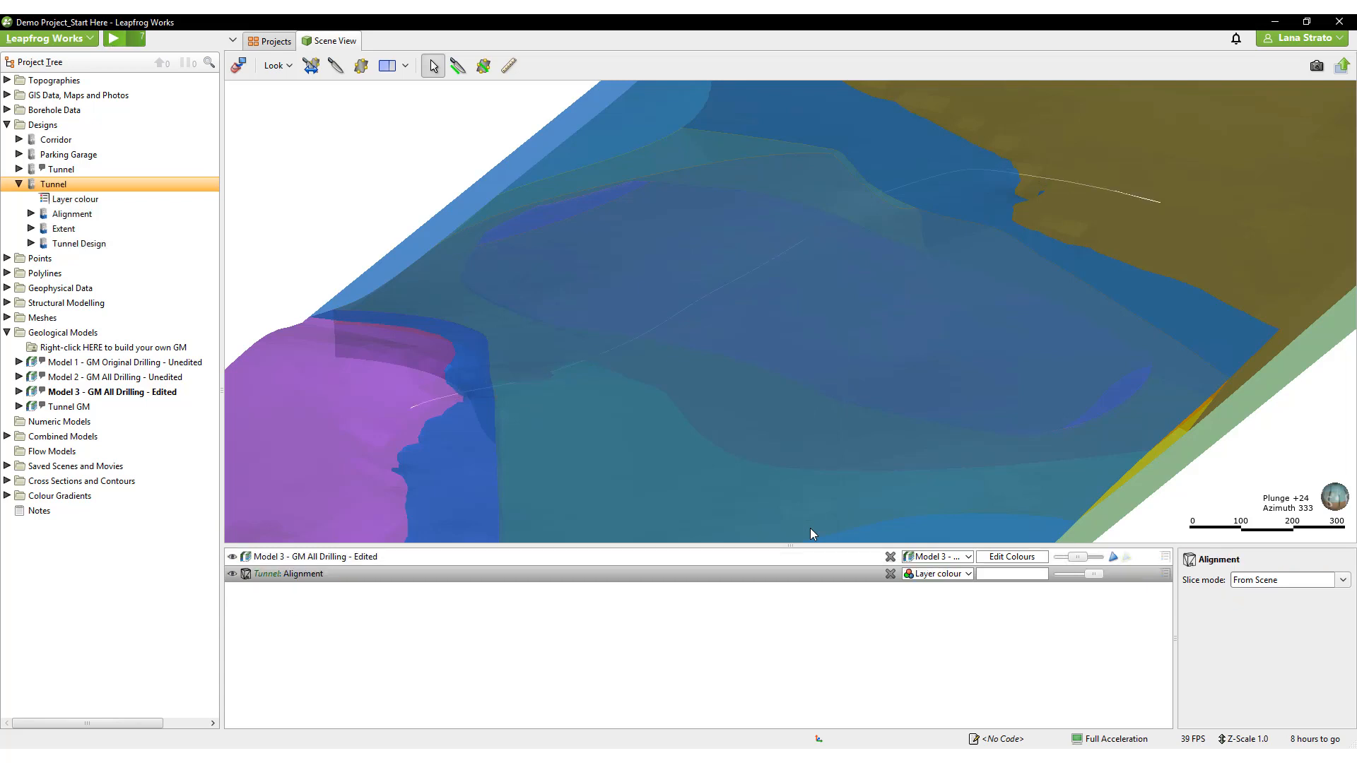
pyautogui.doubleClick(78, 243)
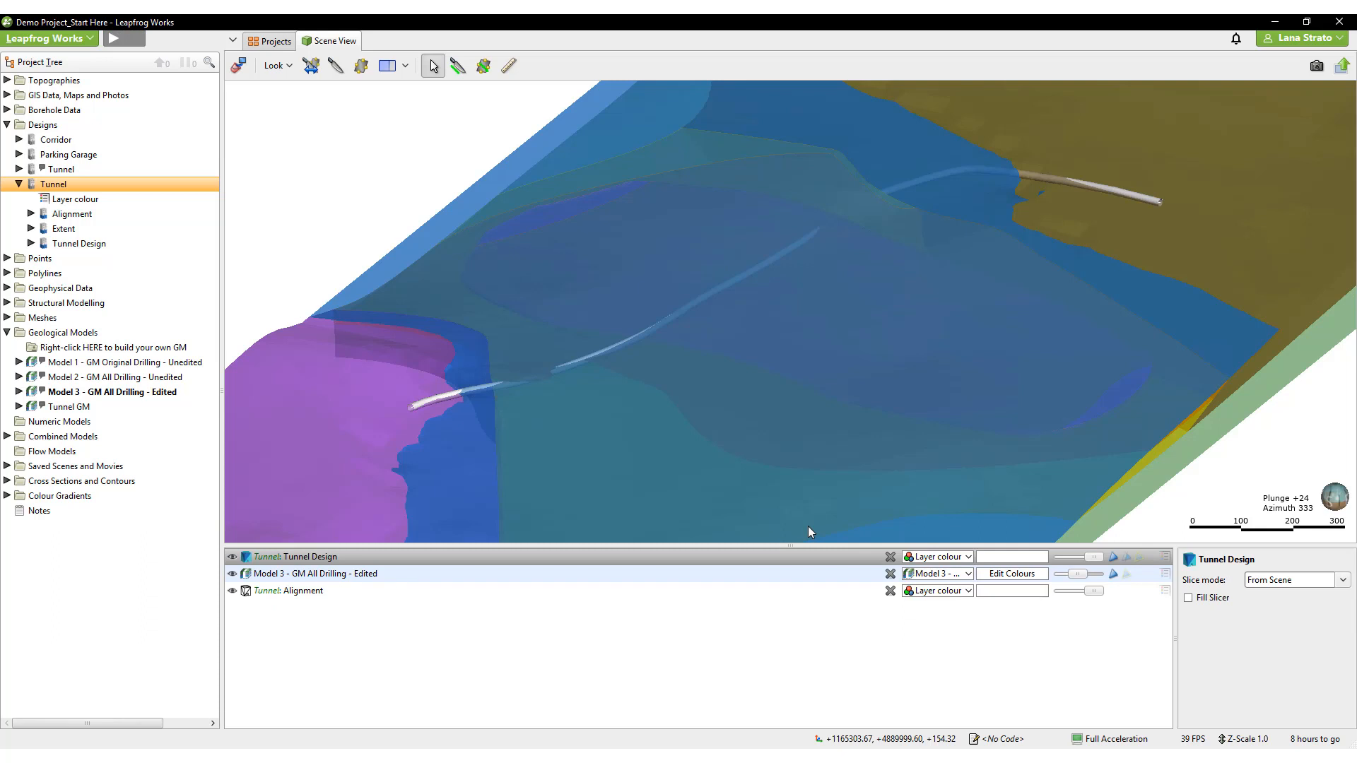
pyautogui.moveTo(419, 289)
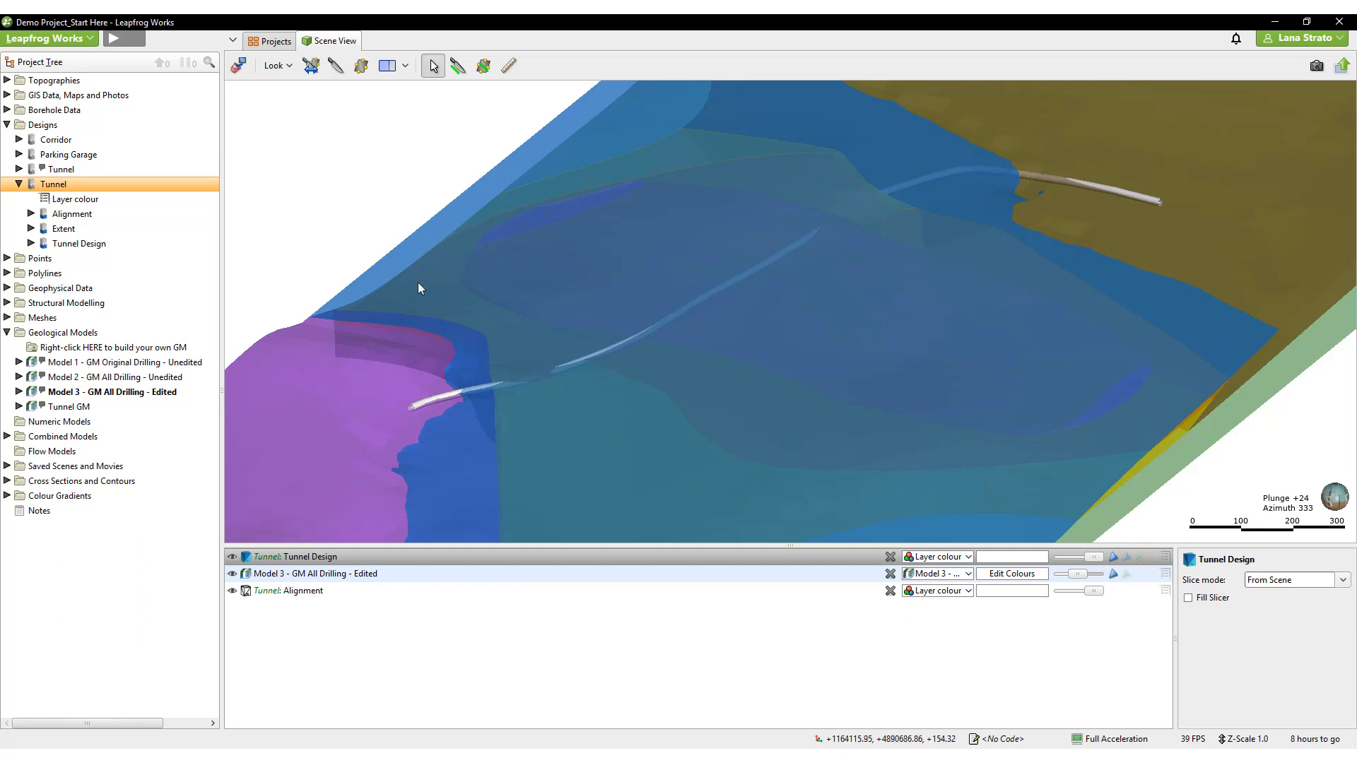
pyautogui.moveTo(92, 162)
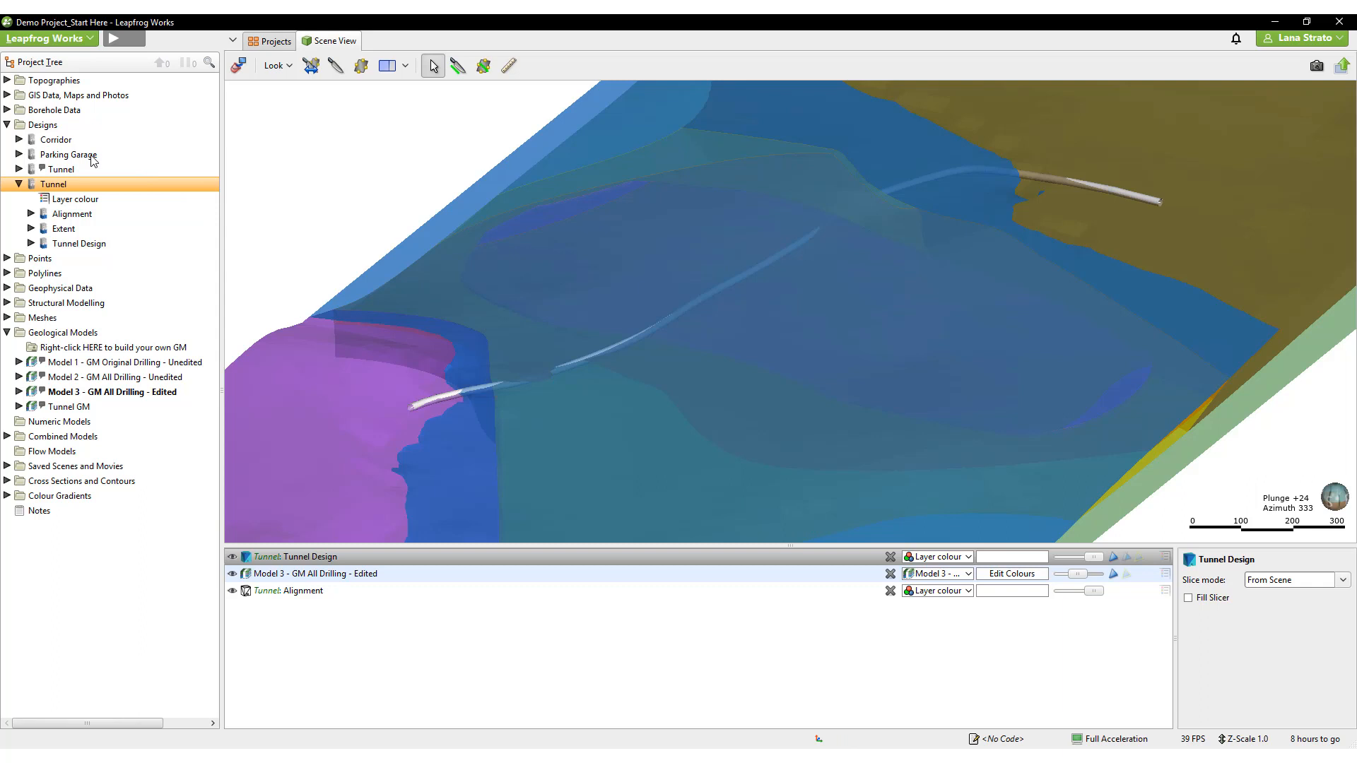
pyautogui.moveTo(78, 191)
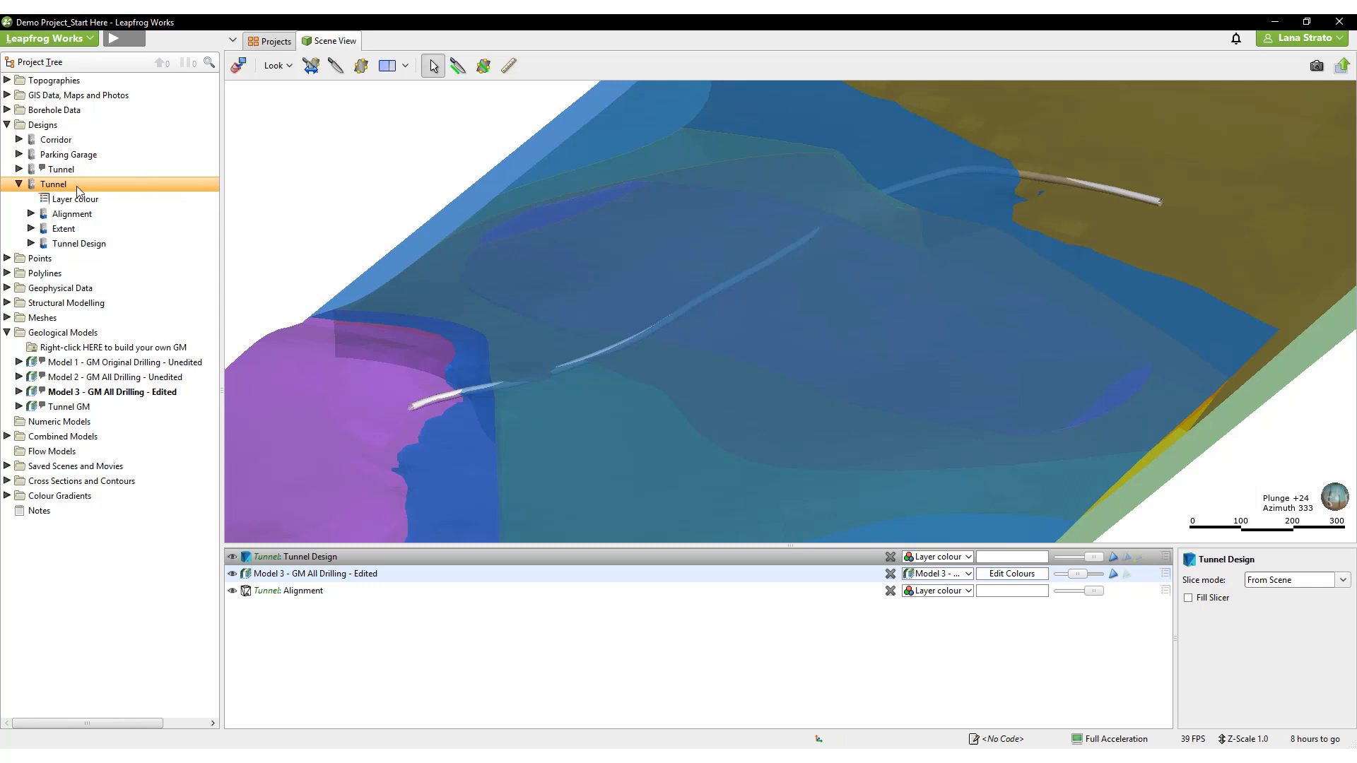
# - Start Move Design on the Tunnel and choose Tunnel: Alignment as the object to move
pyautogui.rightClick(52, 183)
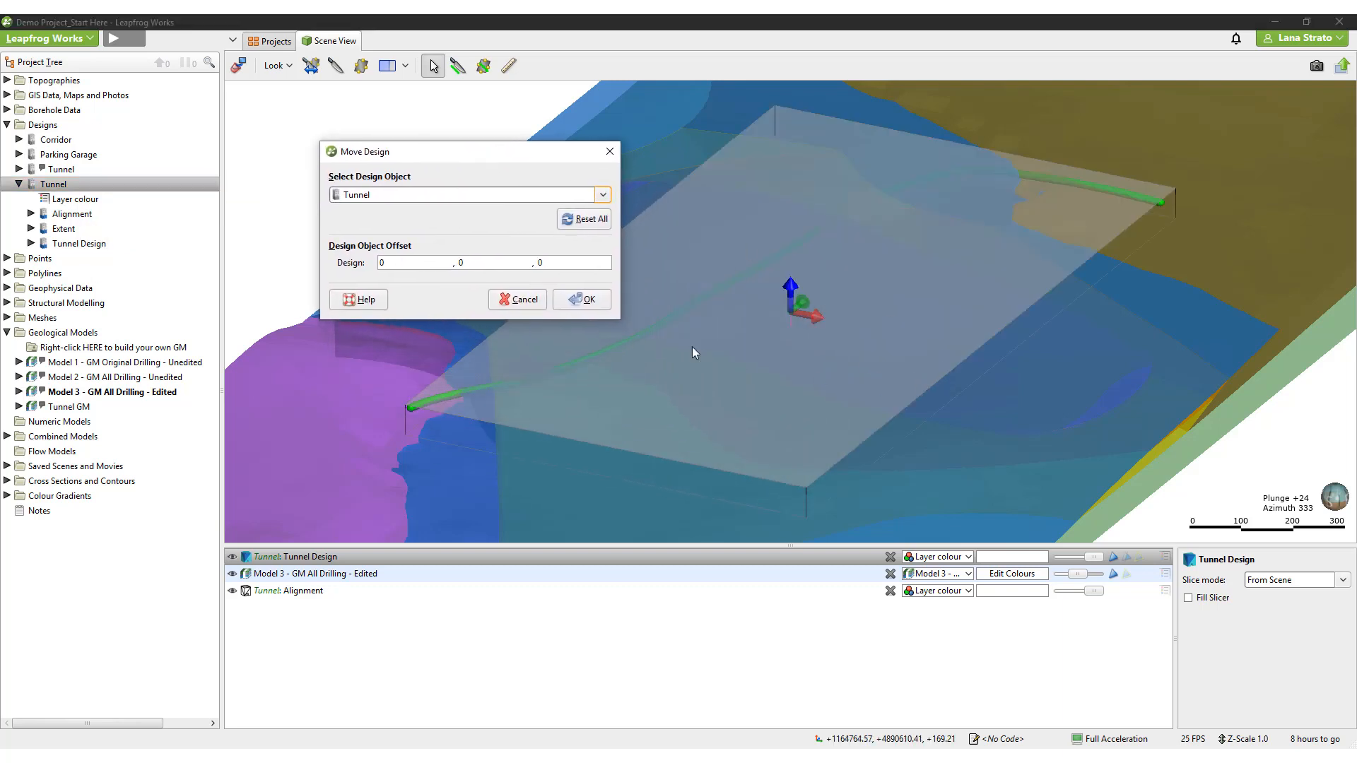
pyautogui.click(602, 193)
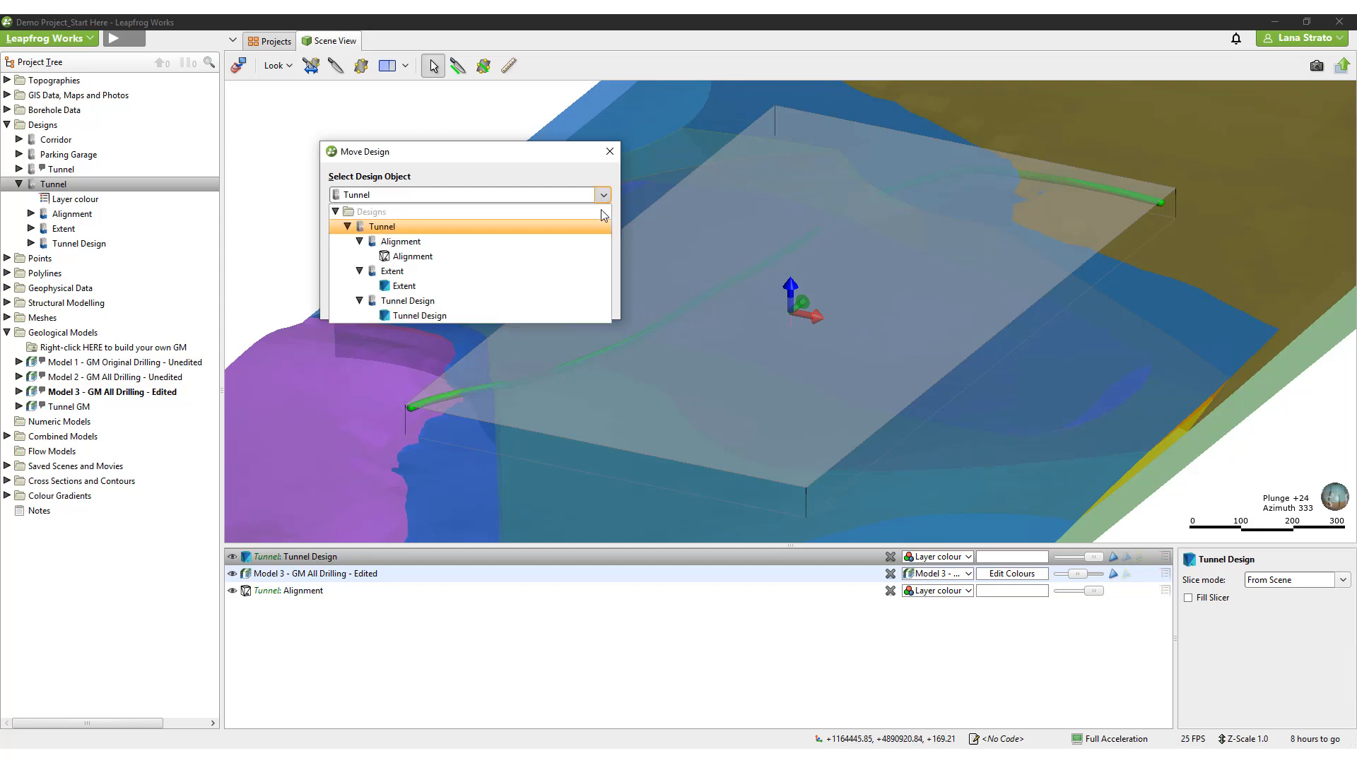
pyautogui.moveTo(589, 236)
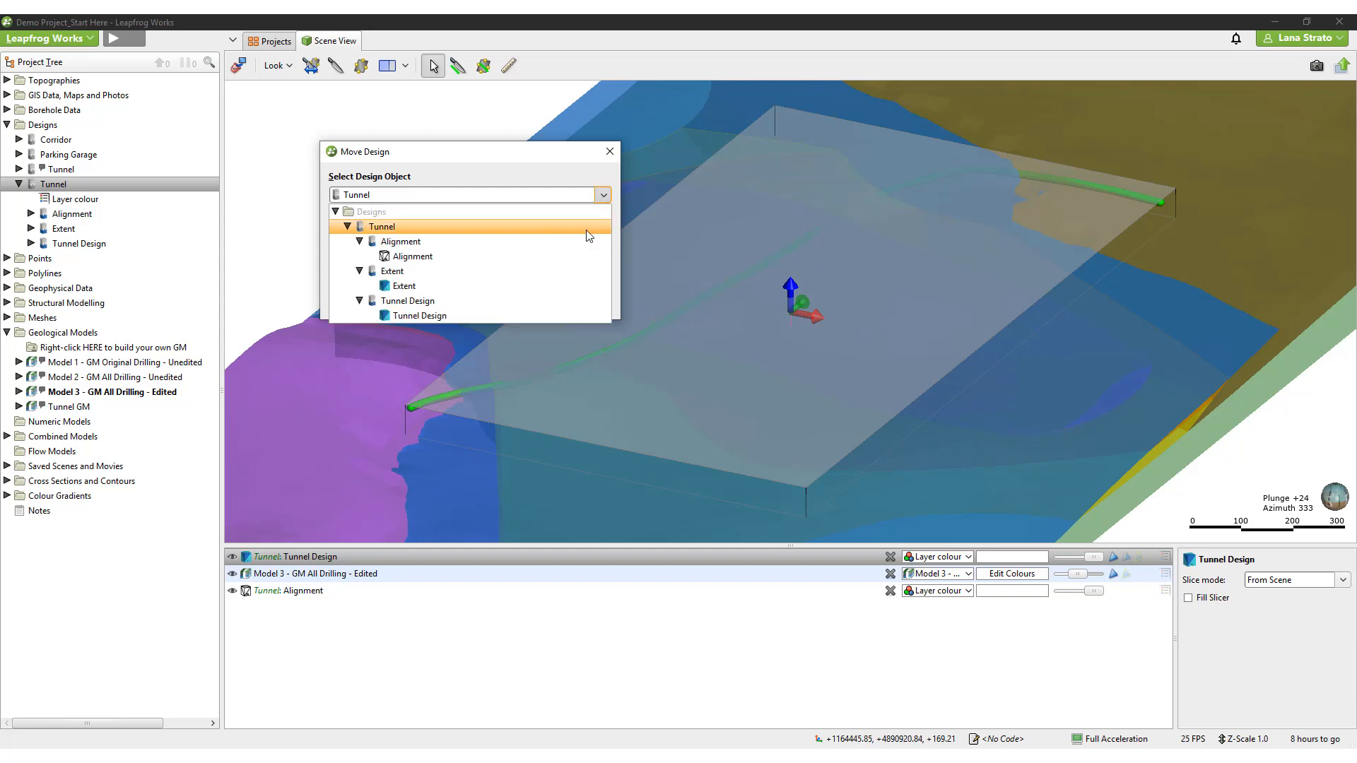
pyautogui.click(407, 300)
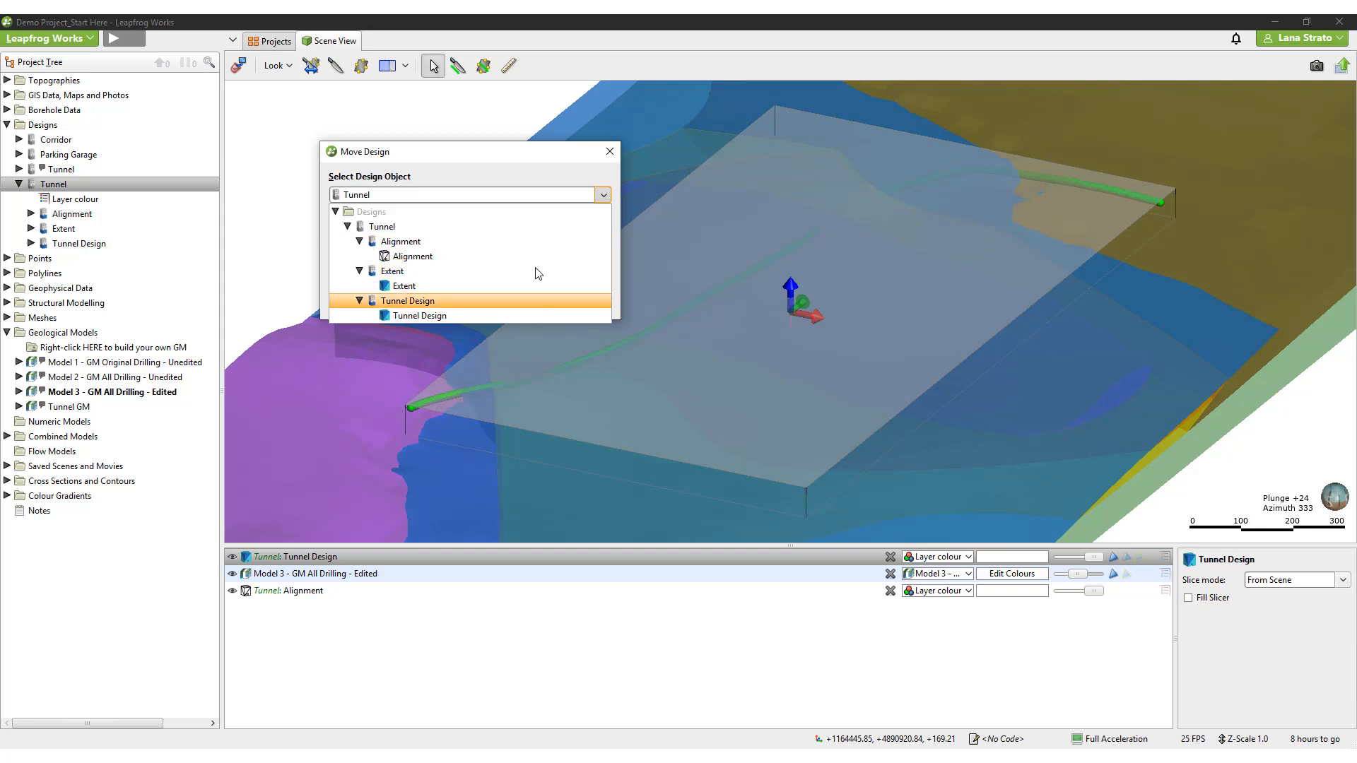
pyautogui.click(414, 256)
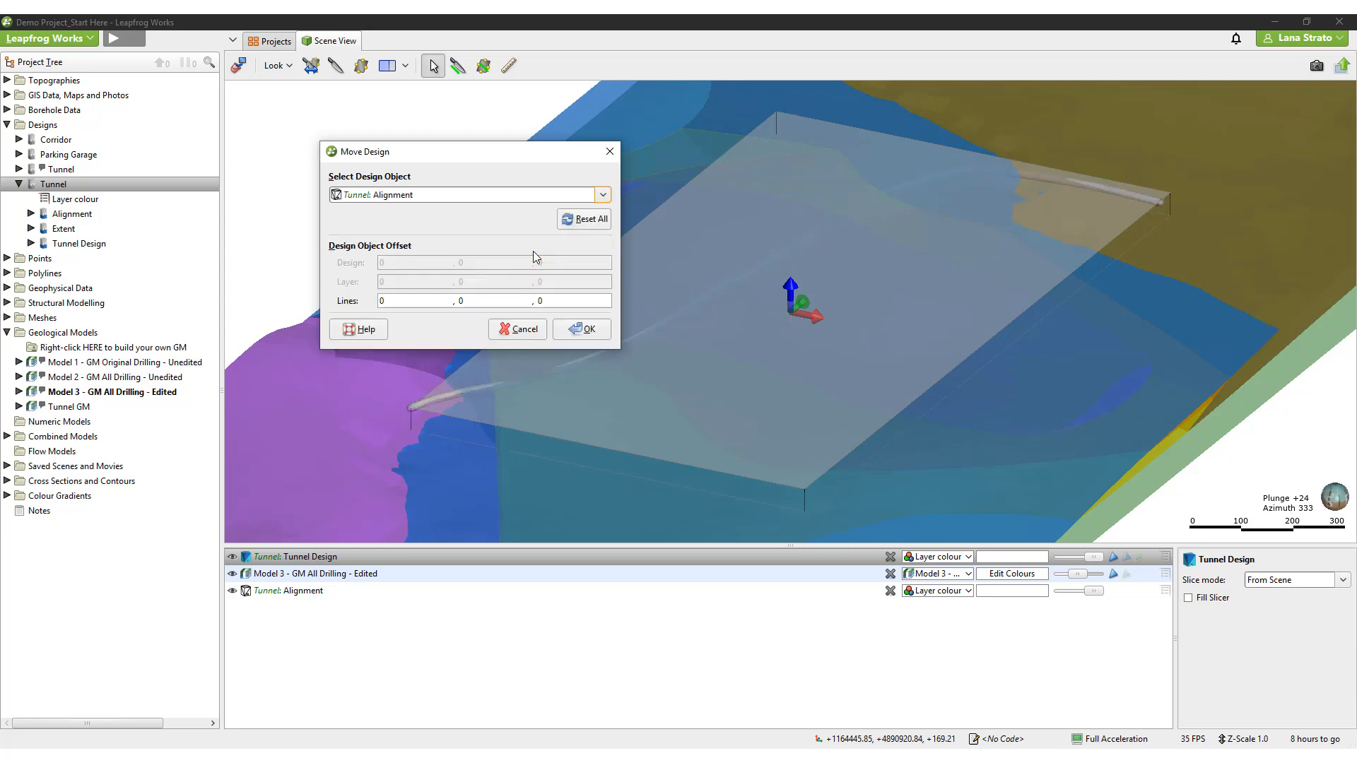
pyautogui.moveTo(594, 254)
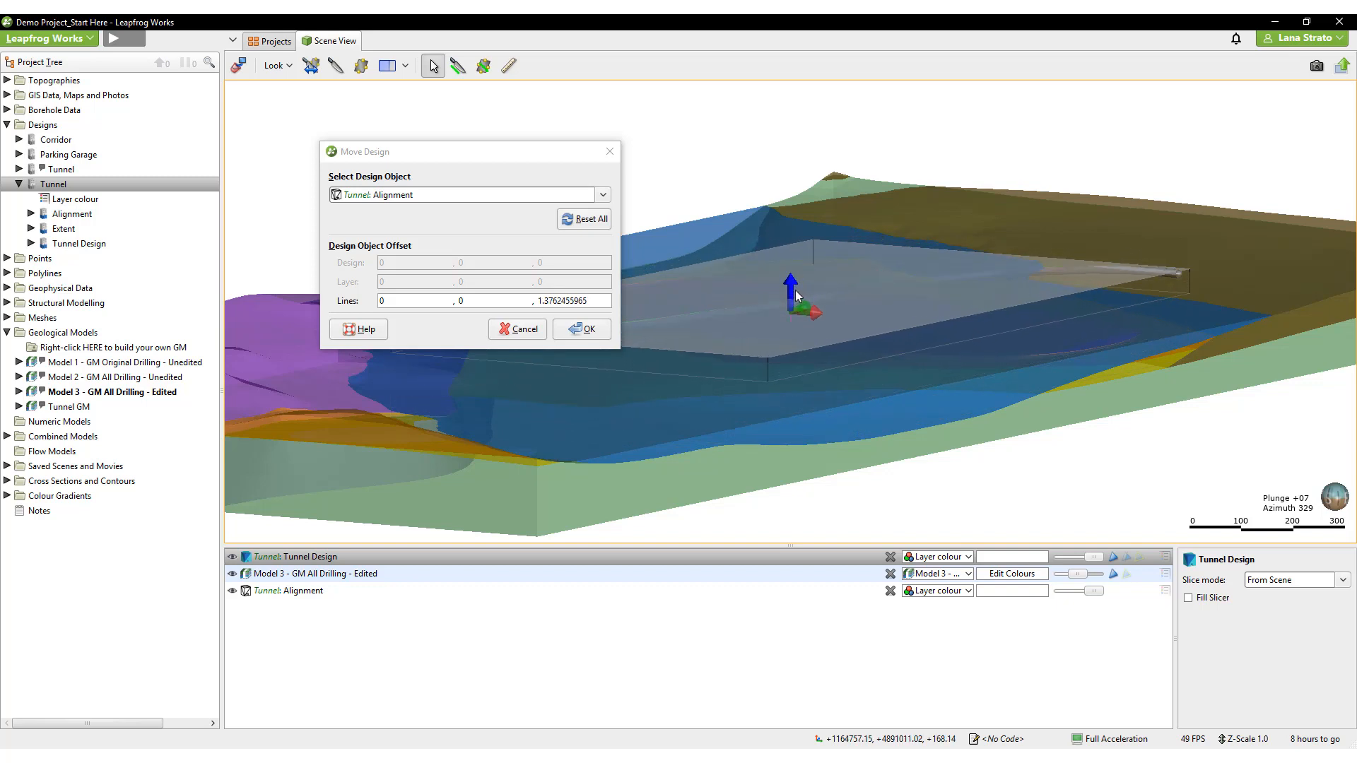
# - Apply the 1.3762455965 vertical line offset to the tunnel alignment and inspect it by orbiting
pyautogui.click(588, 329)
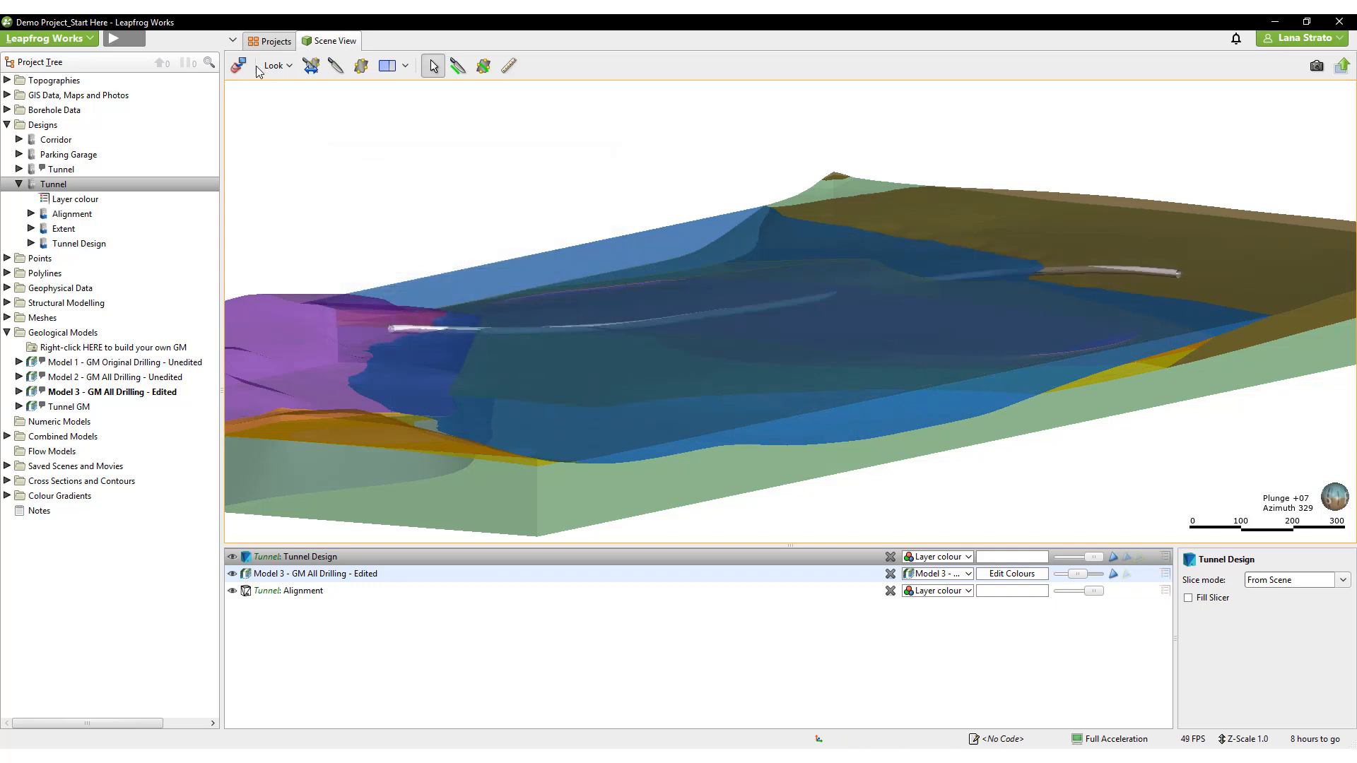
pyautogui.moveTo(606, 303); pyautogui.dragTo(395, 219)
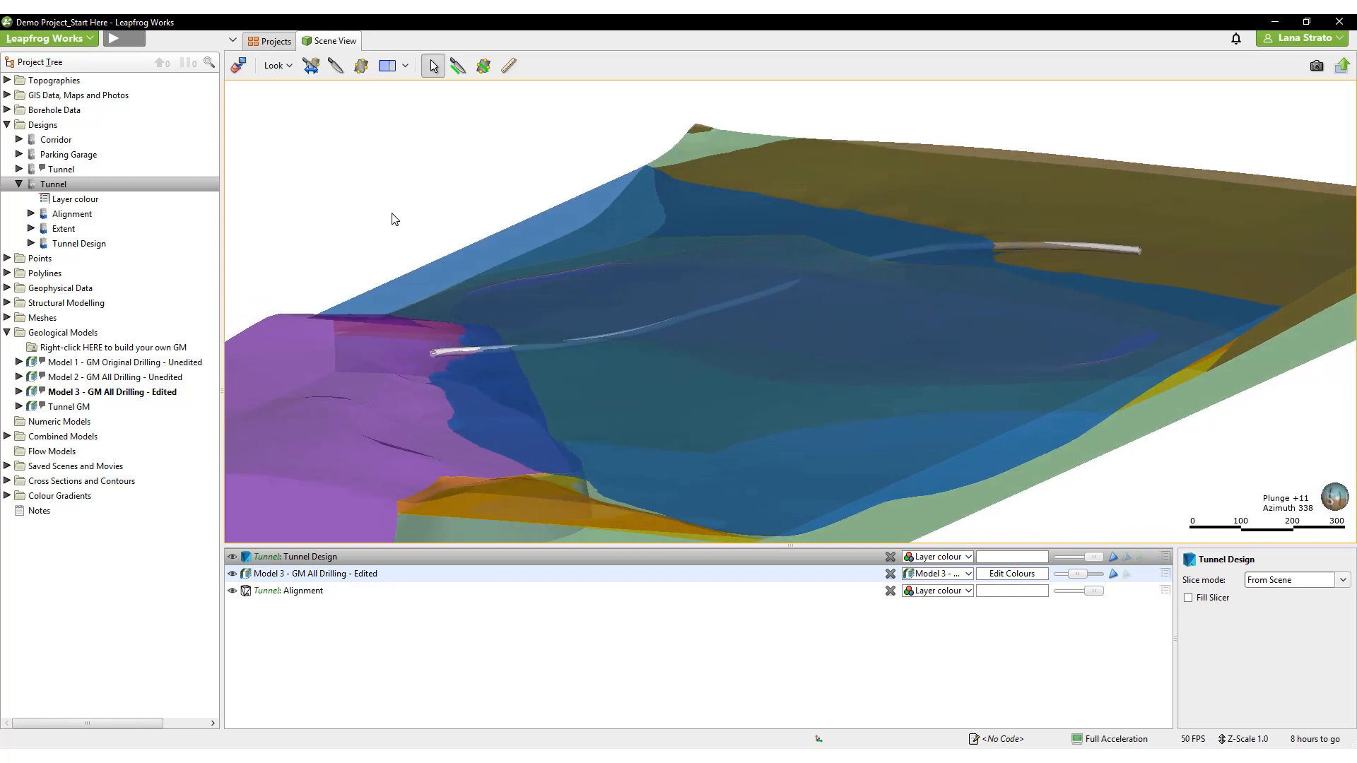
pyautogui.moveTo(394, 219); pyautogui.dragTo(433, 219)
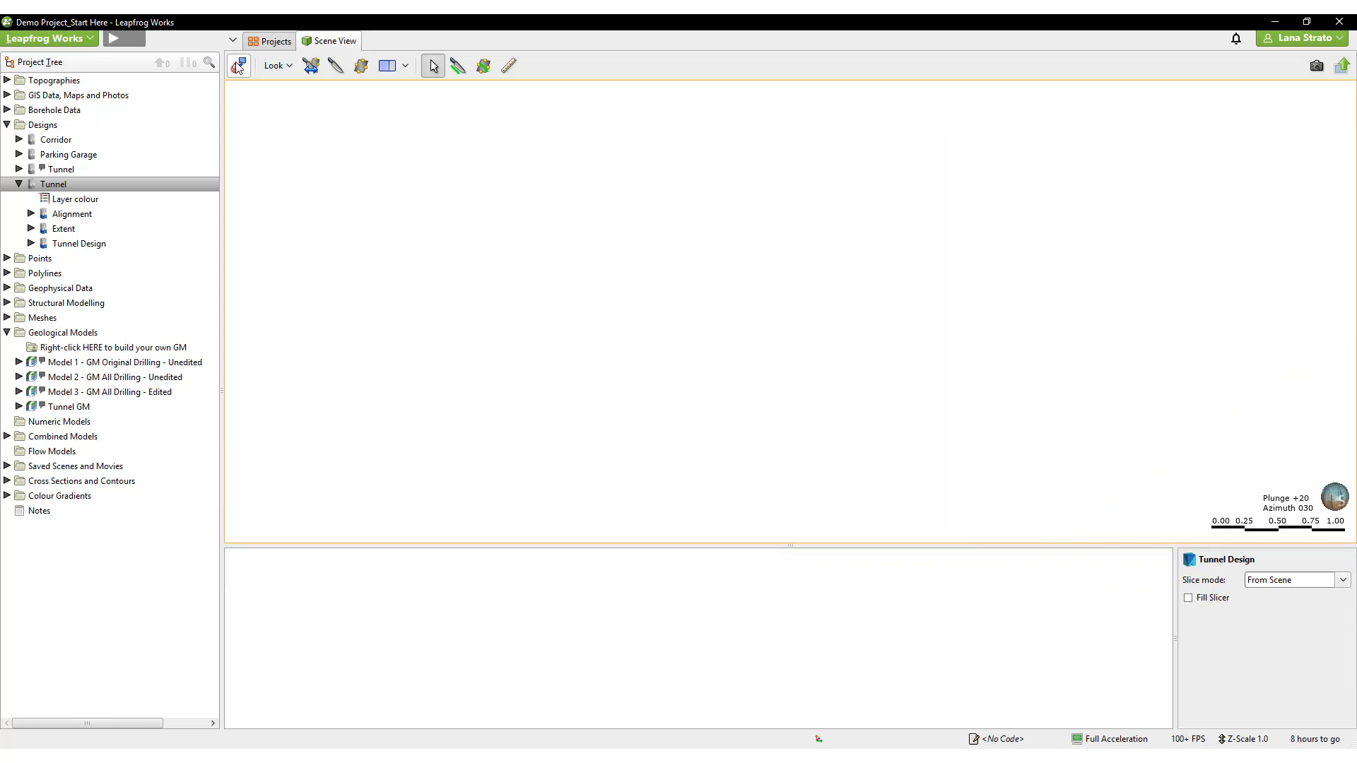
# - Display the Parking Garage design and select its foundation mesh's self intersections entry
pyautogui.click(67, 154)
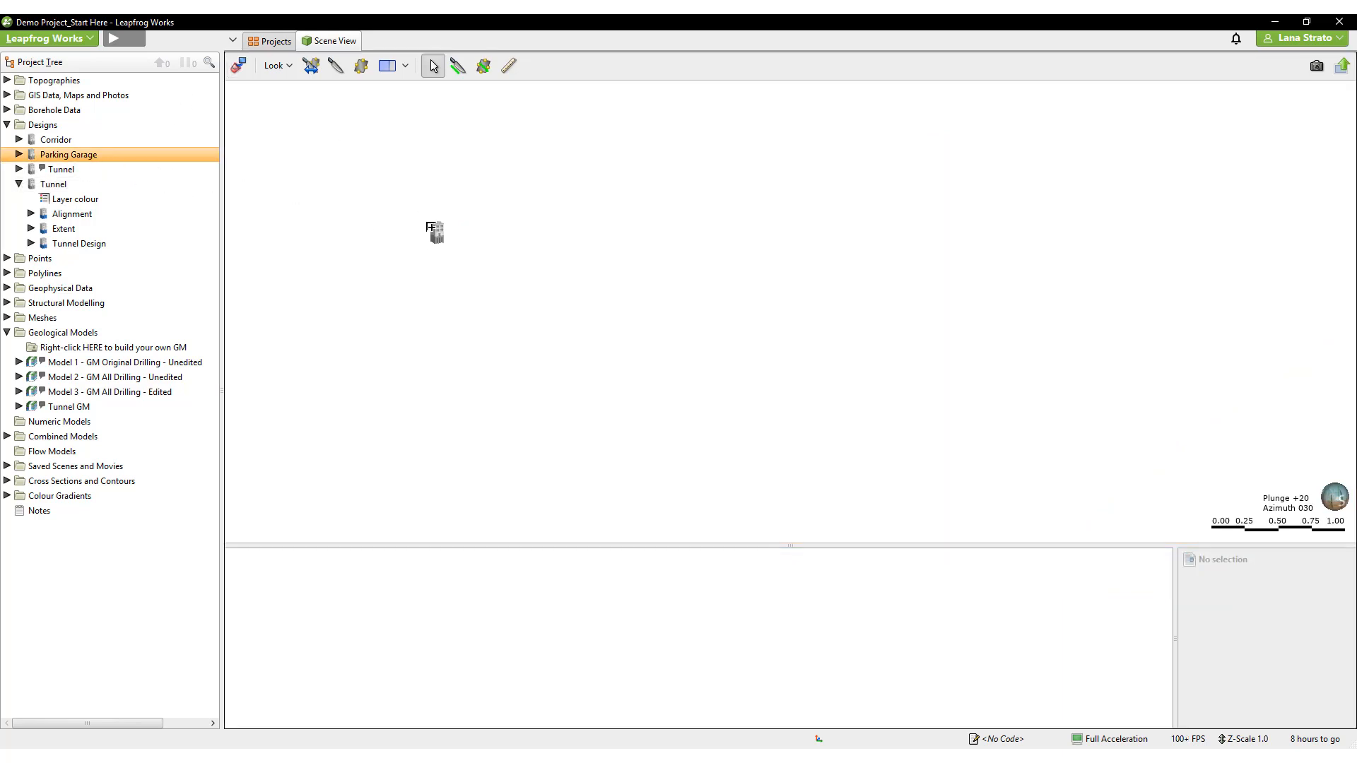
pyautogui.click(17, 154)
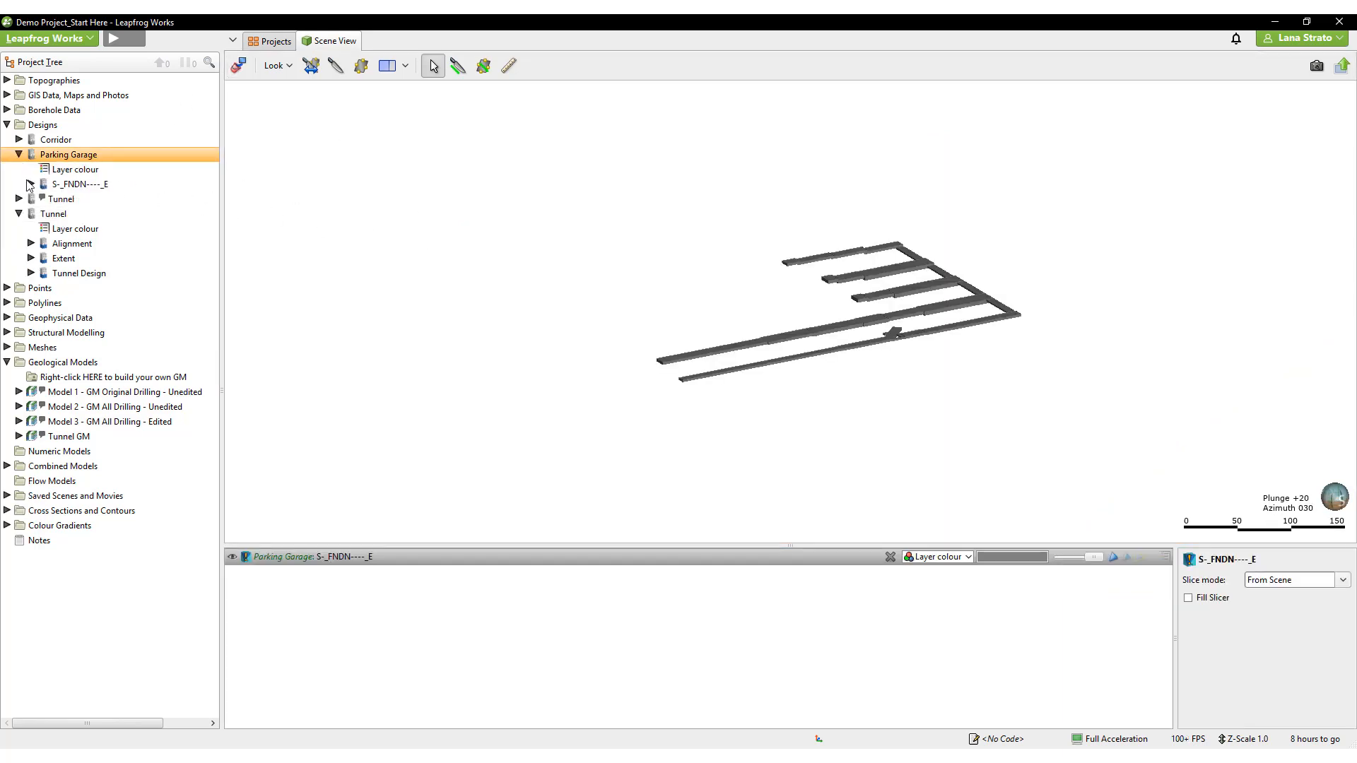
pyautogui.click(18, 184)
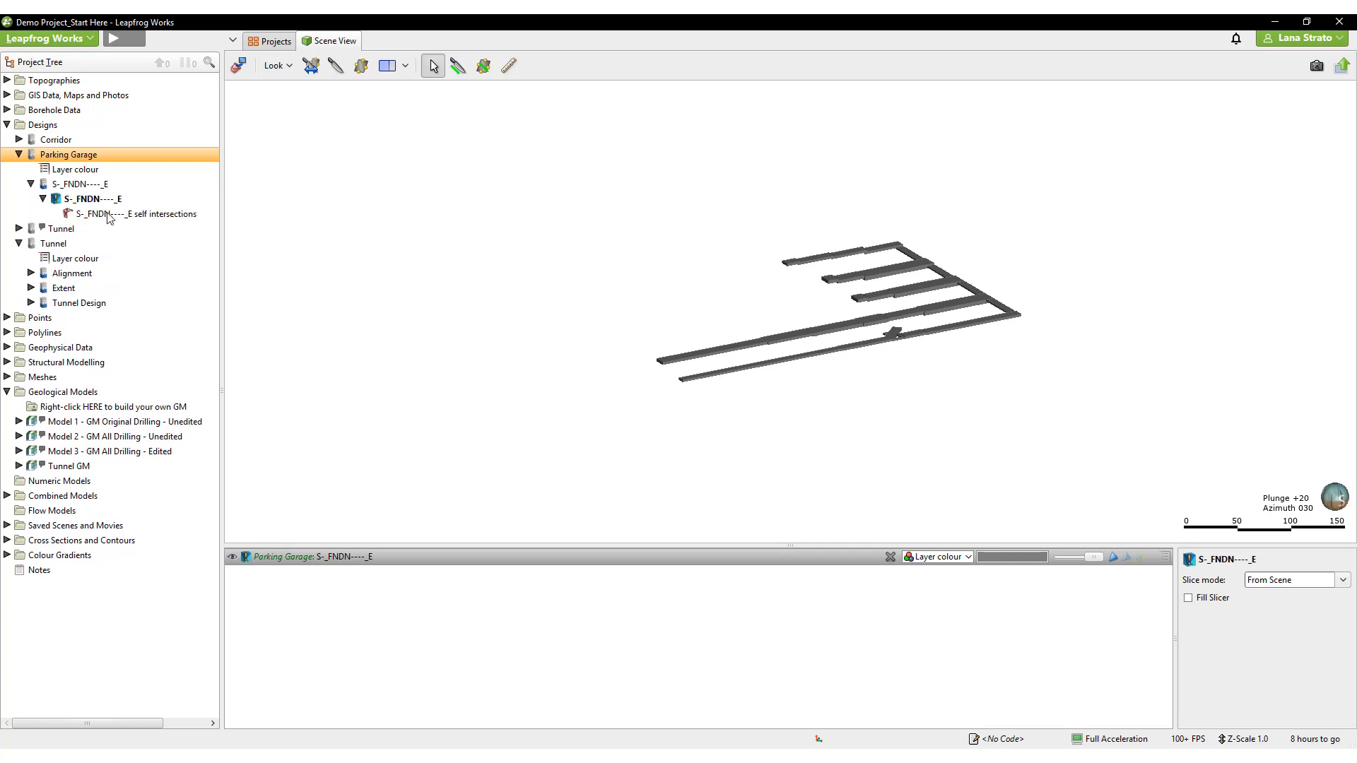
pyautogui.click(137, 213)
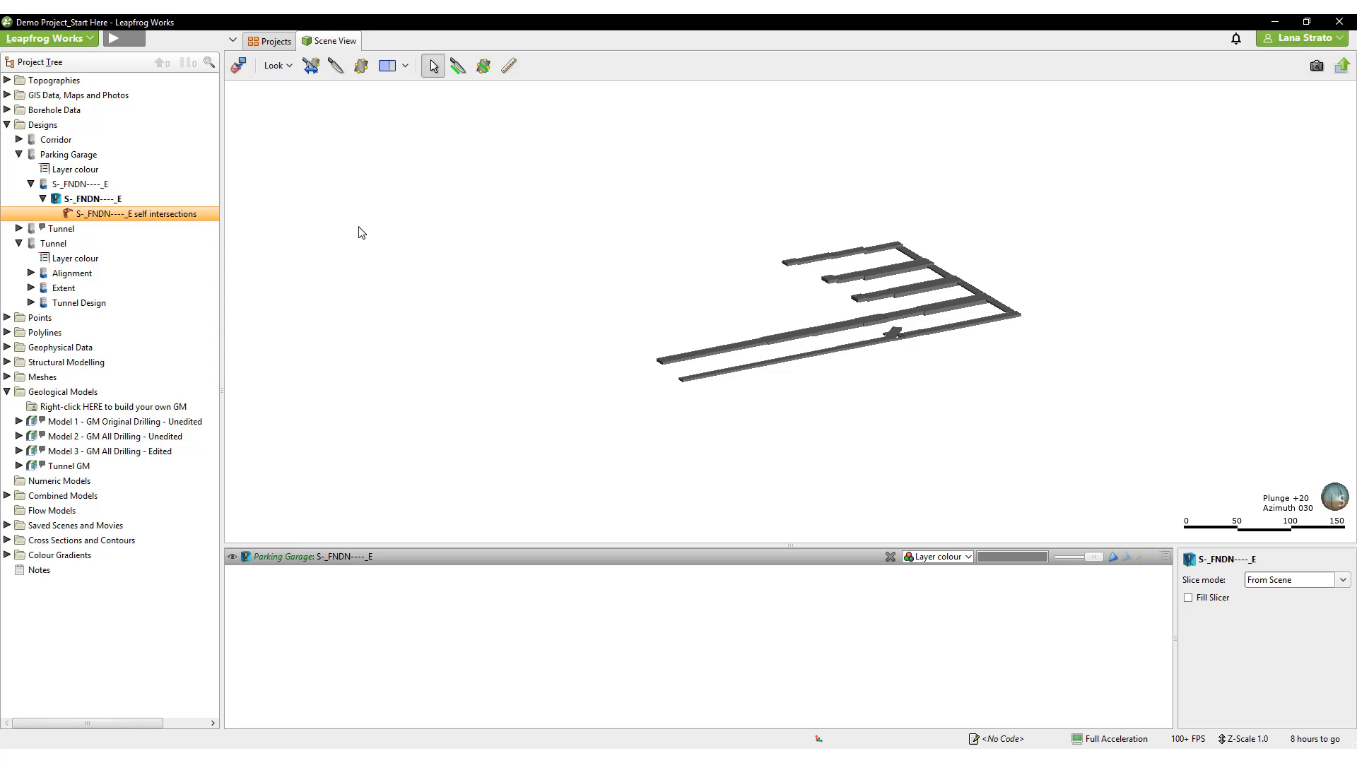
pyautogui.moveTo(509, 267)
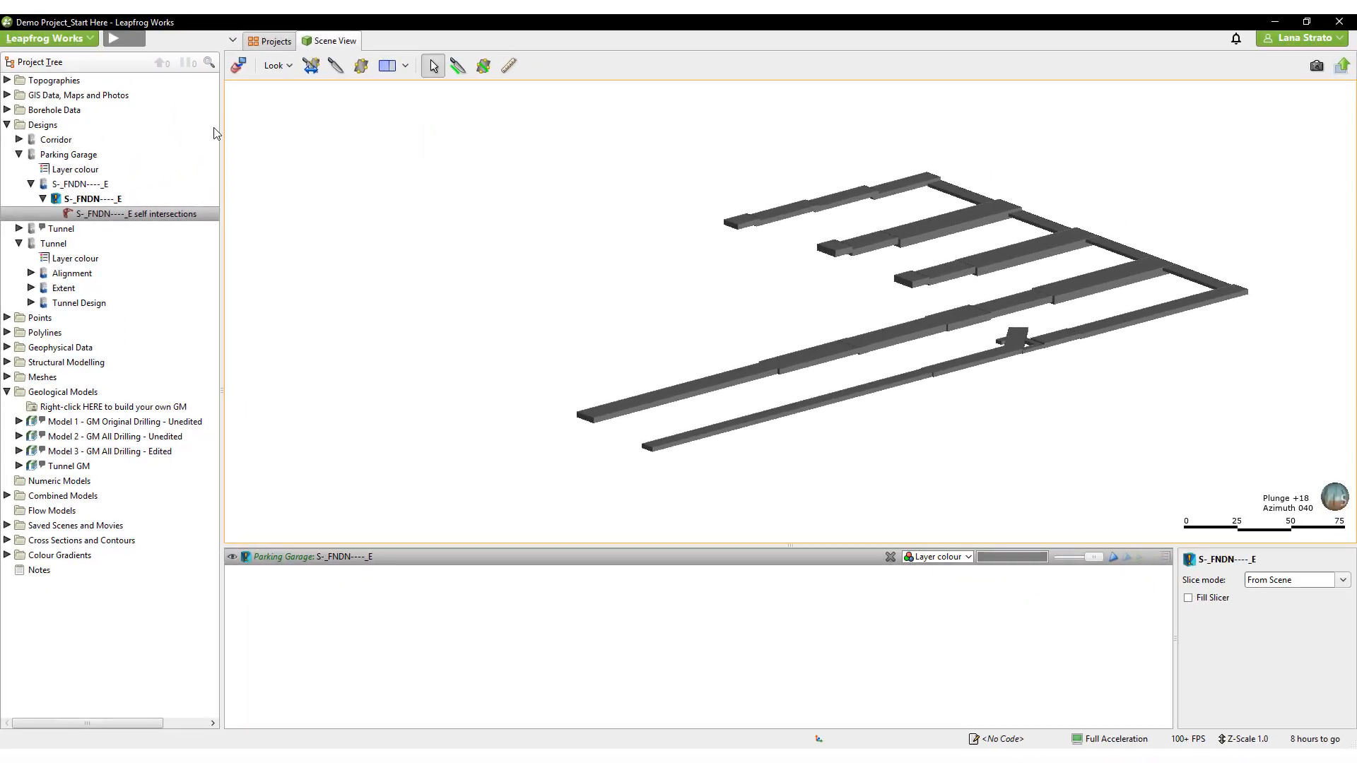
pyautogui.moveTo(103, 208)
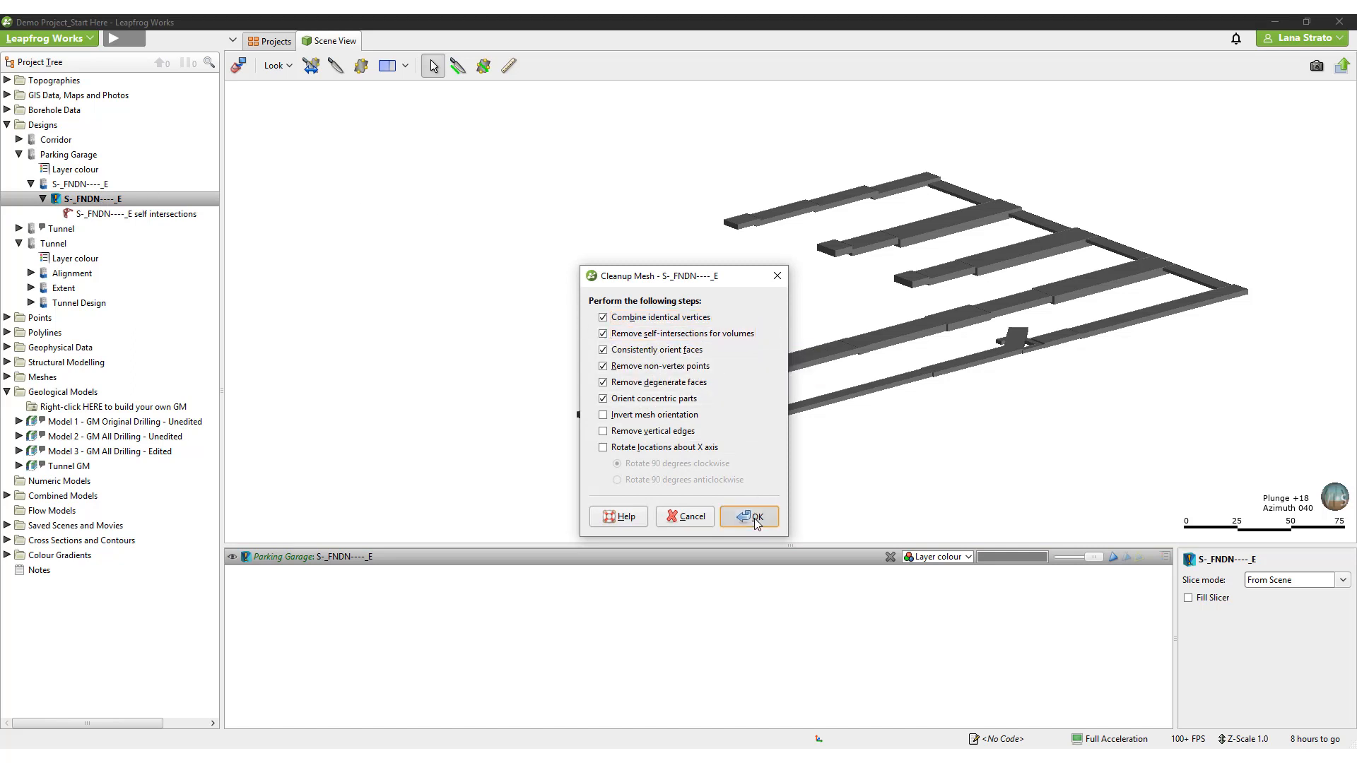
# - Run Cleanup Mesh with the default steps on the foundation mesh, removing its self intersections
pyautogui.click(749, 516)
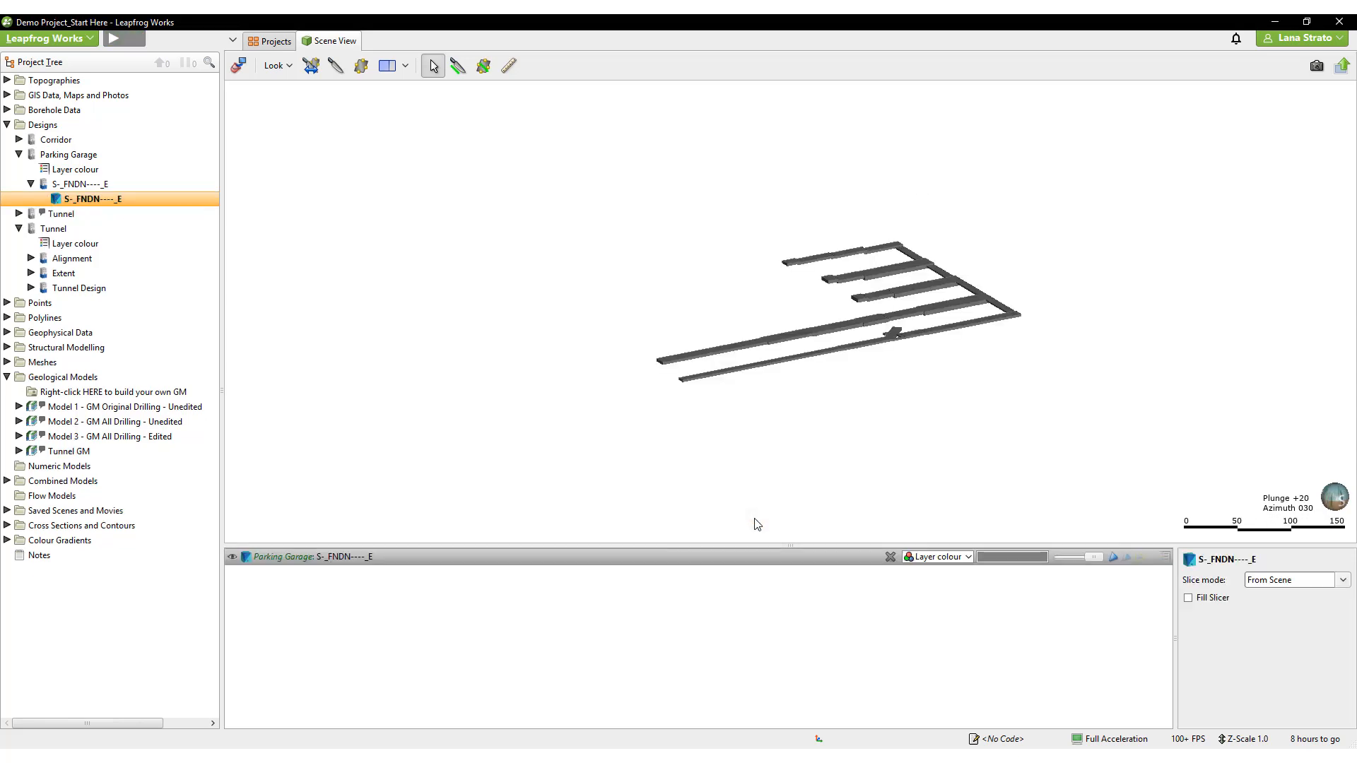
pyautogui.moveTo(799, 465)
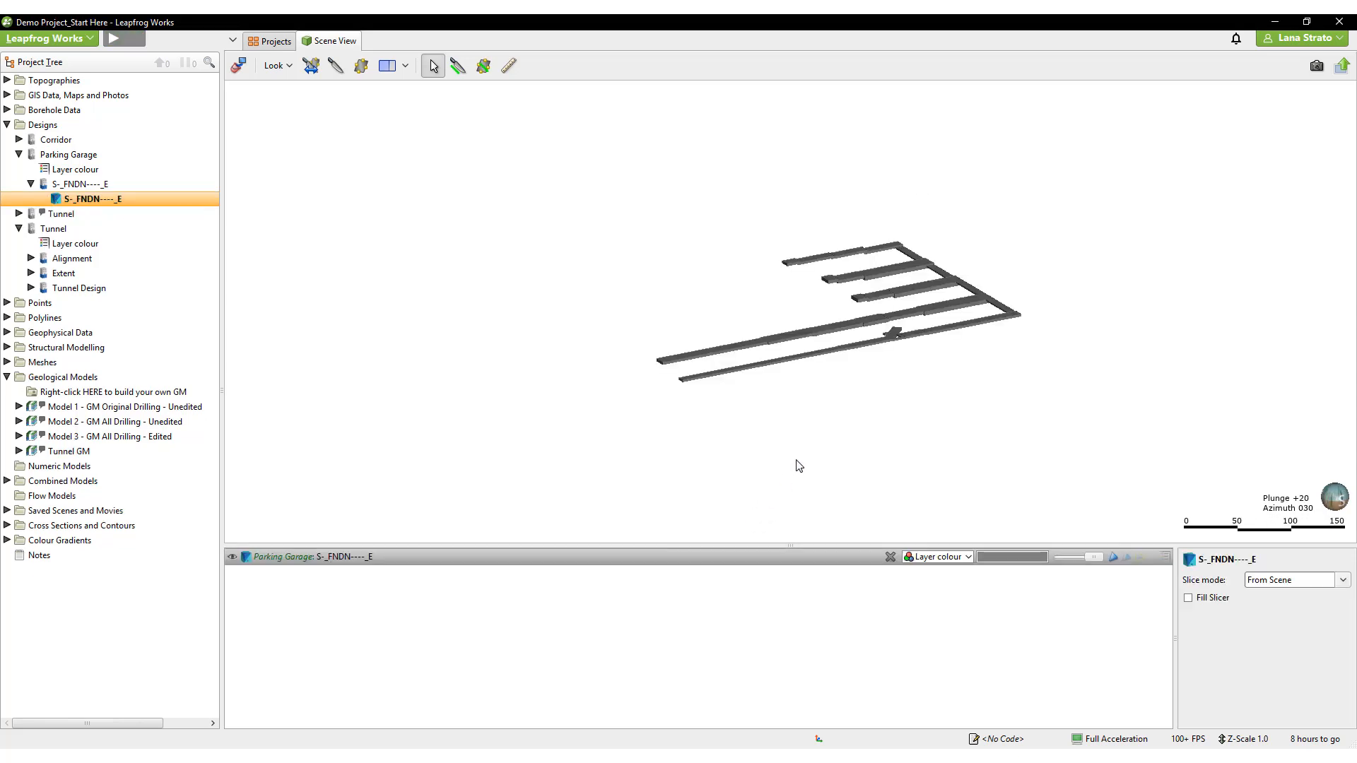
pyautogui.scroll(3)
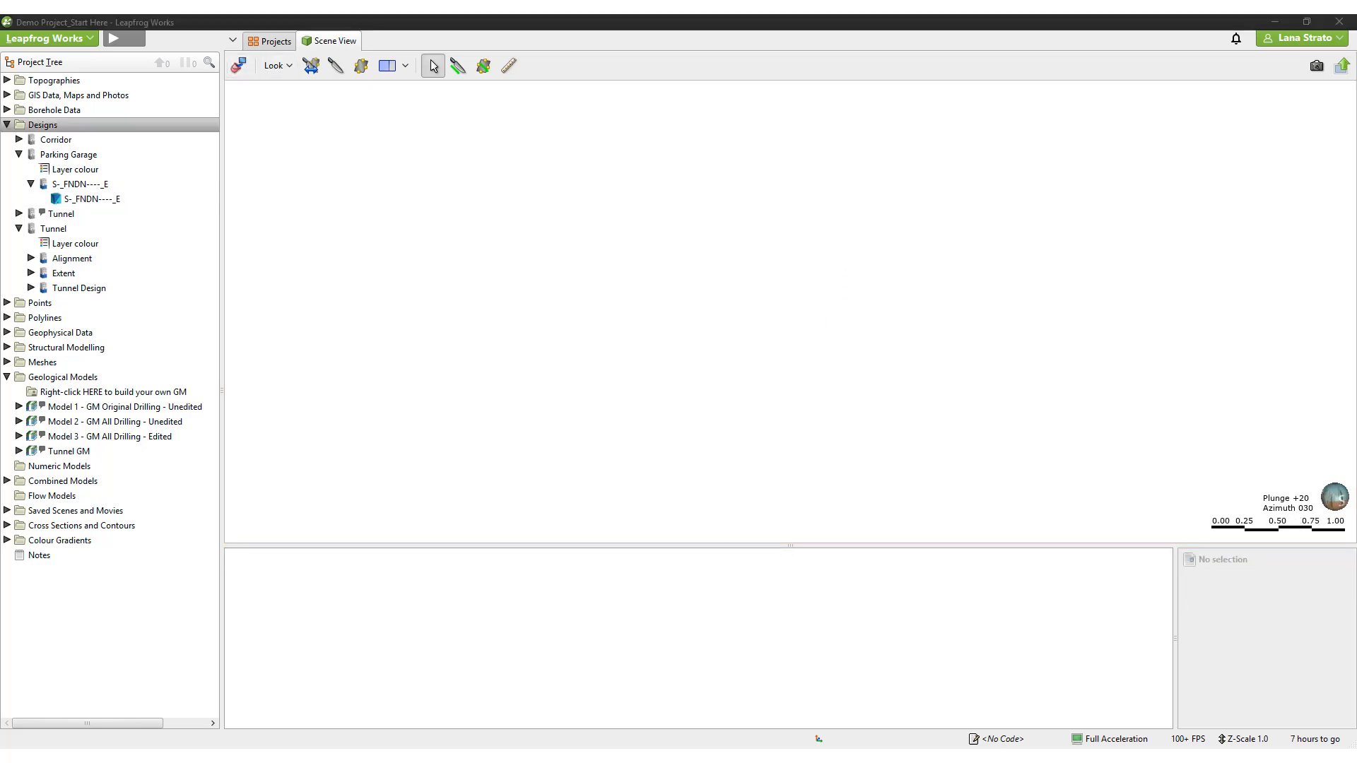
# - Import the Tunnel - Alignment.xml LandXML alignment into the Designs folder
pyautogui.rightClick(41, 124)
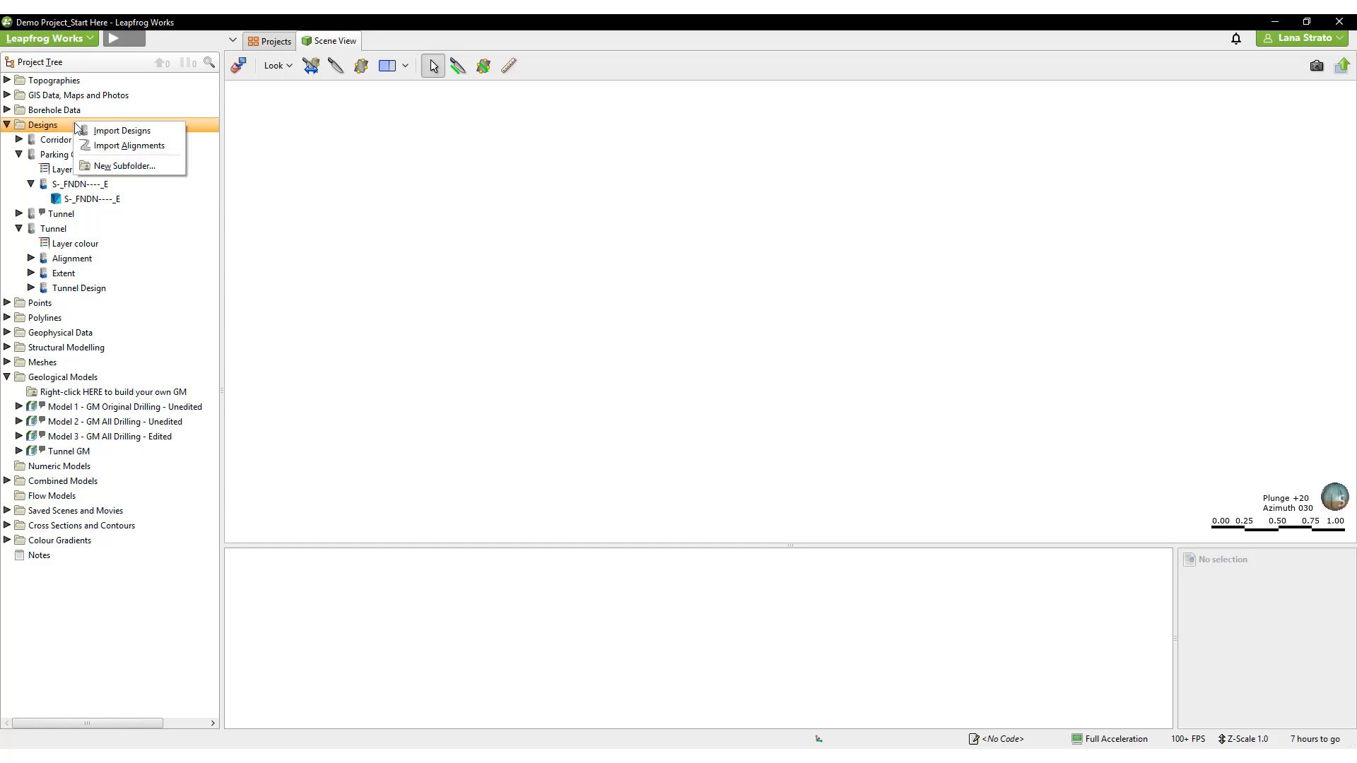
pyautogui.moveTo(130, 145)
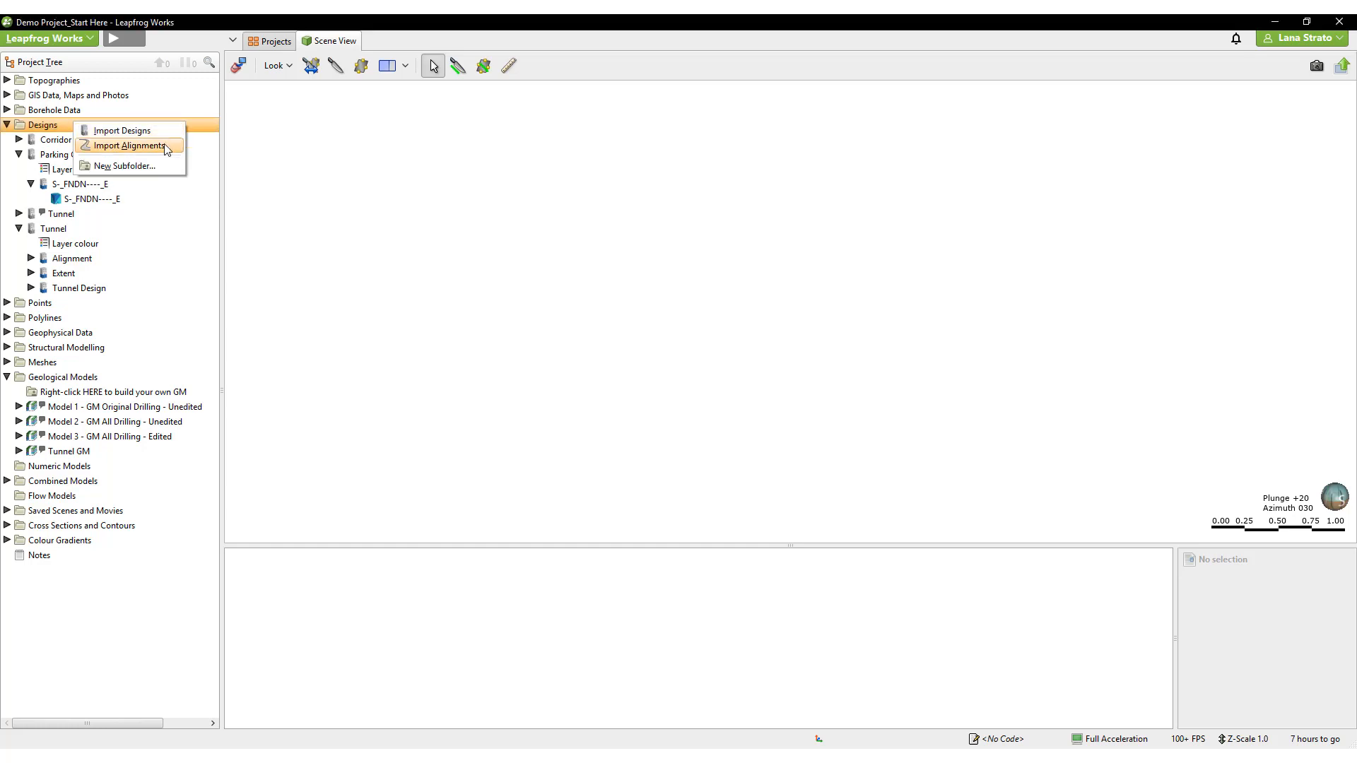
pyautogui.click(128, 146)
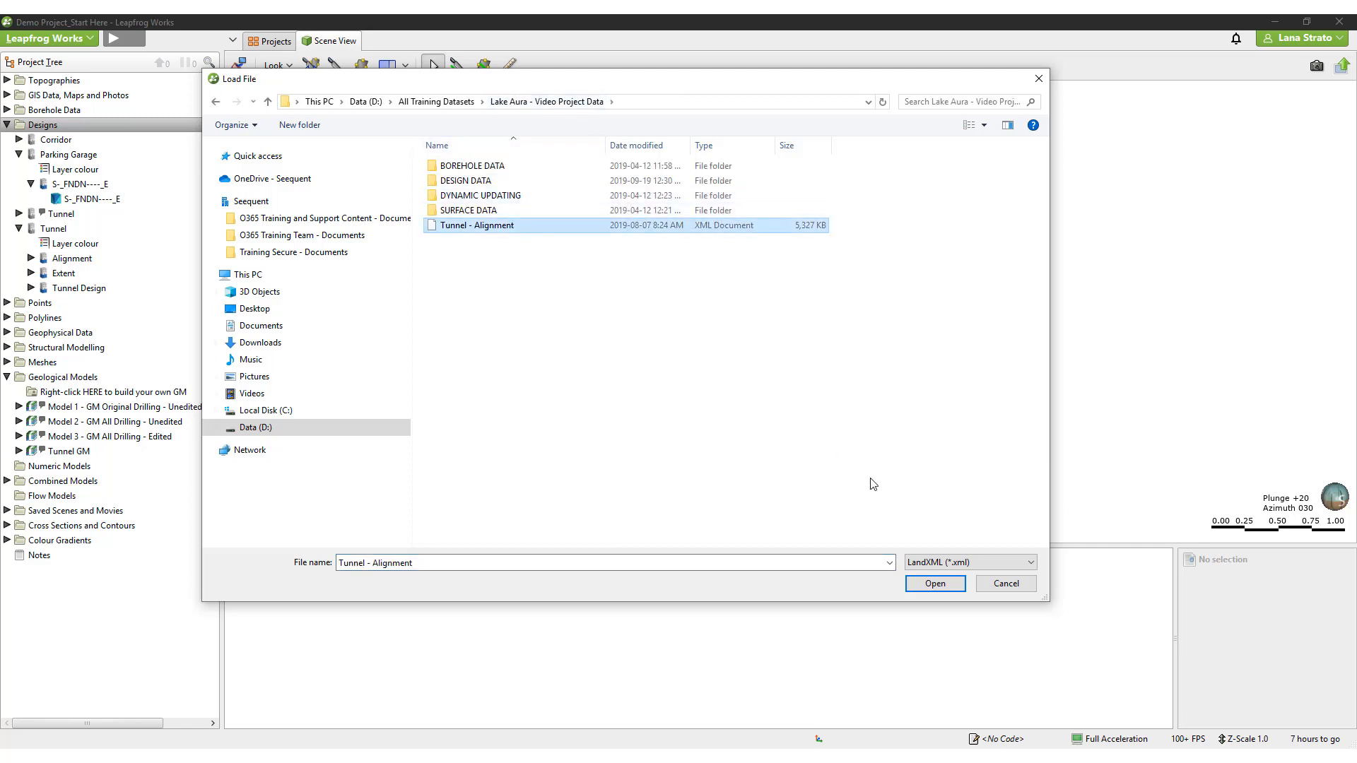
pyautogui.click(935, 584)
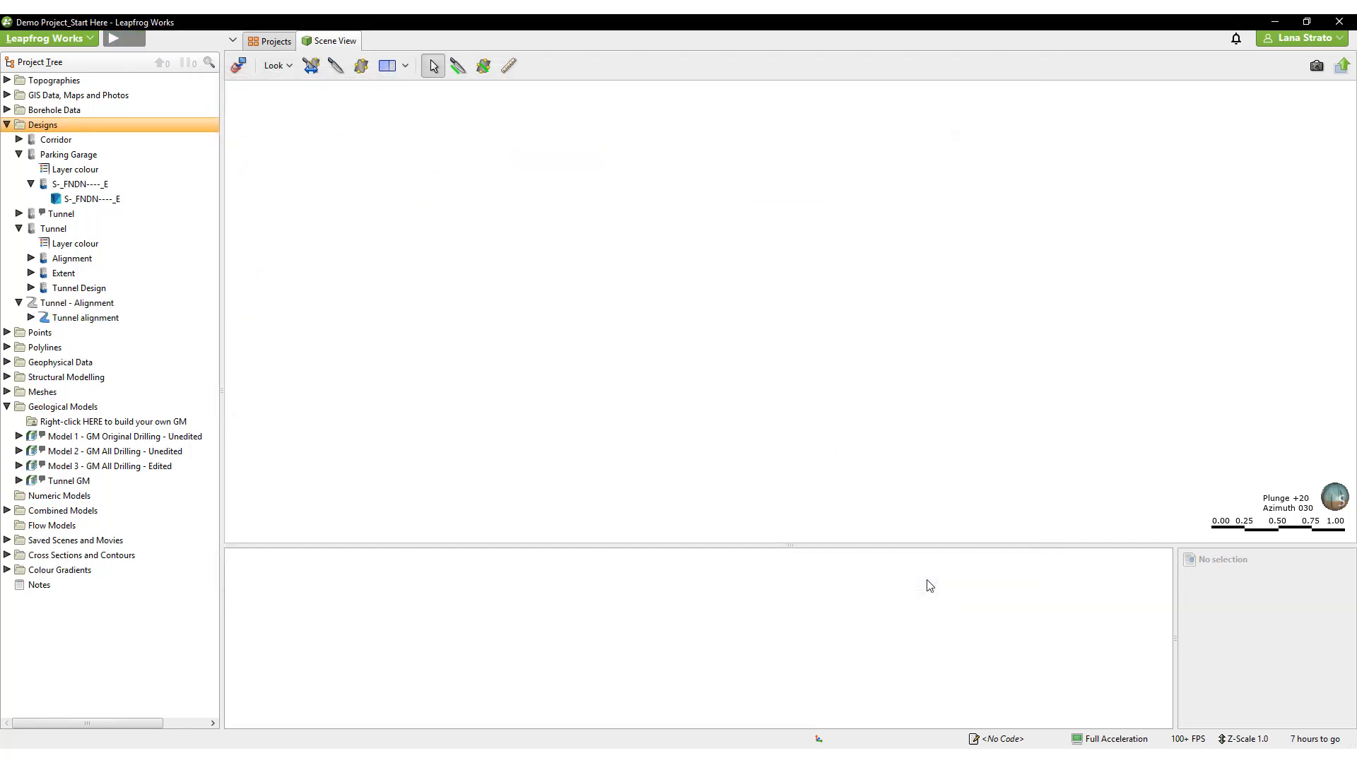
pyautogui.moveTo(41, 323)
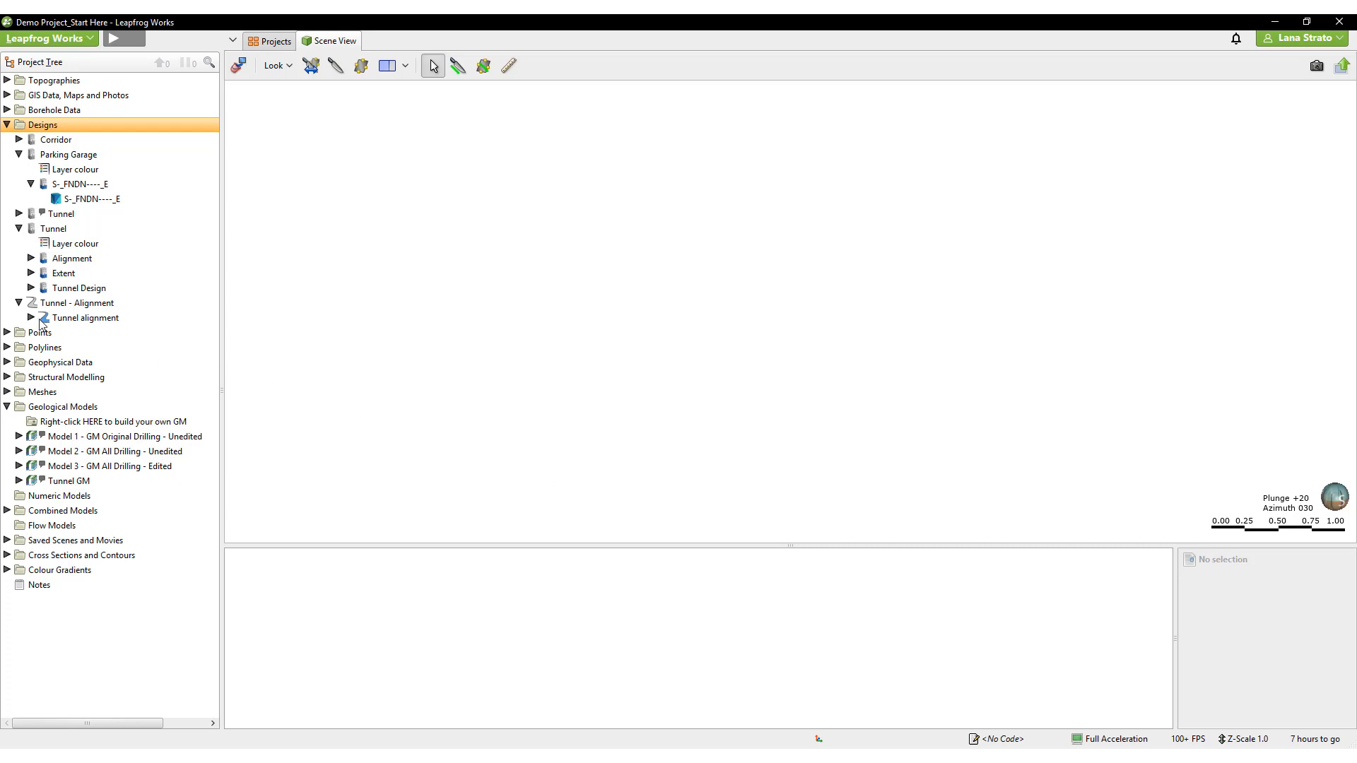
# - Display the tunnel alignment geometries and label the 3D alignment every 4 ticks on the West side
pyautogui.click(30, 318)
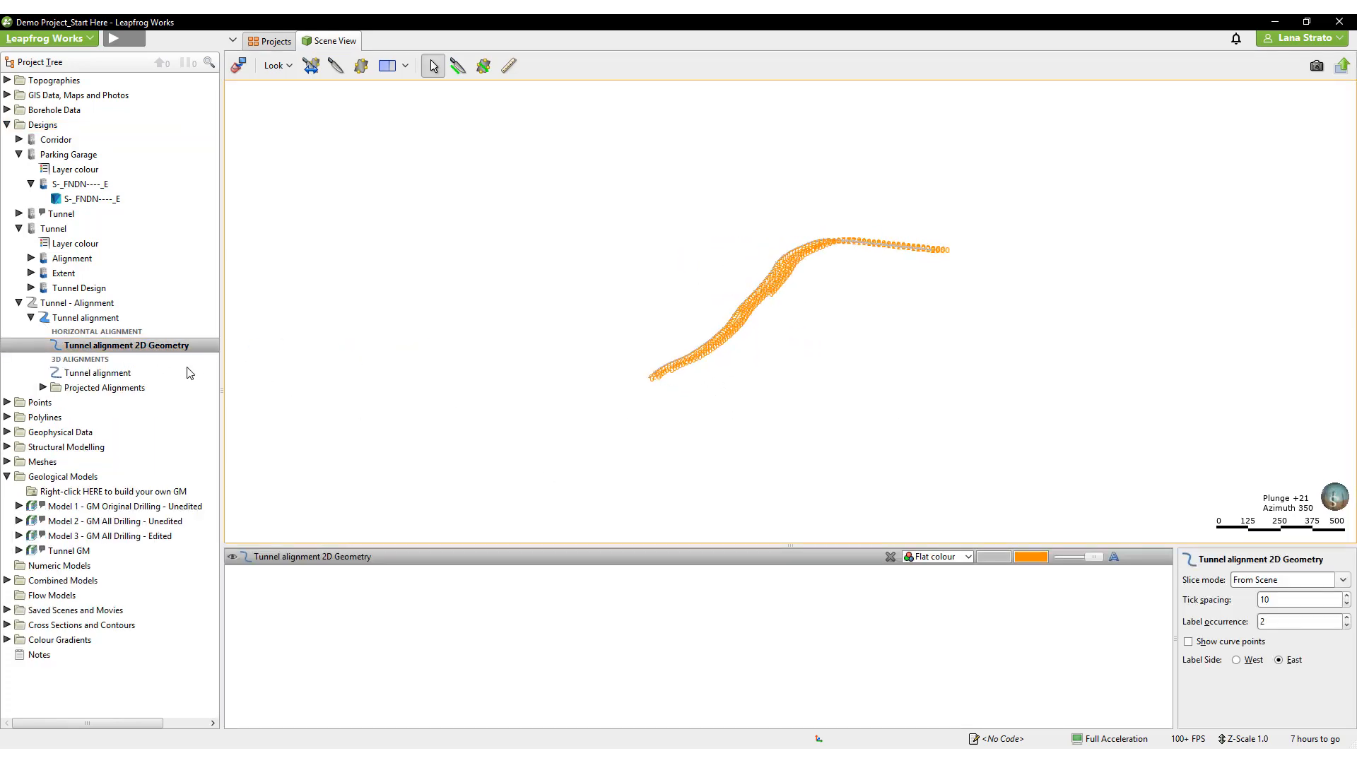
pyautogui.click(97, 373)
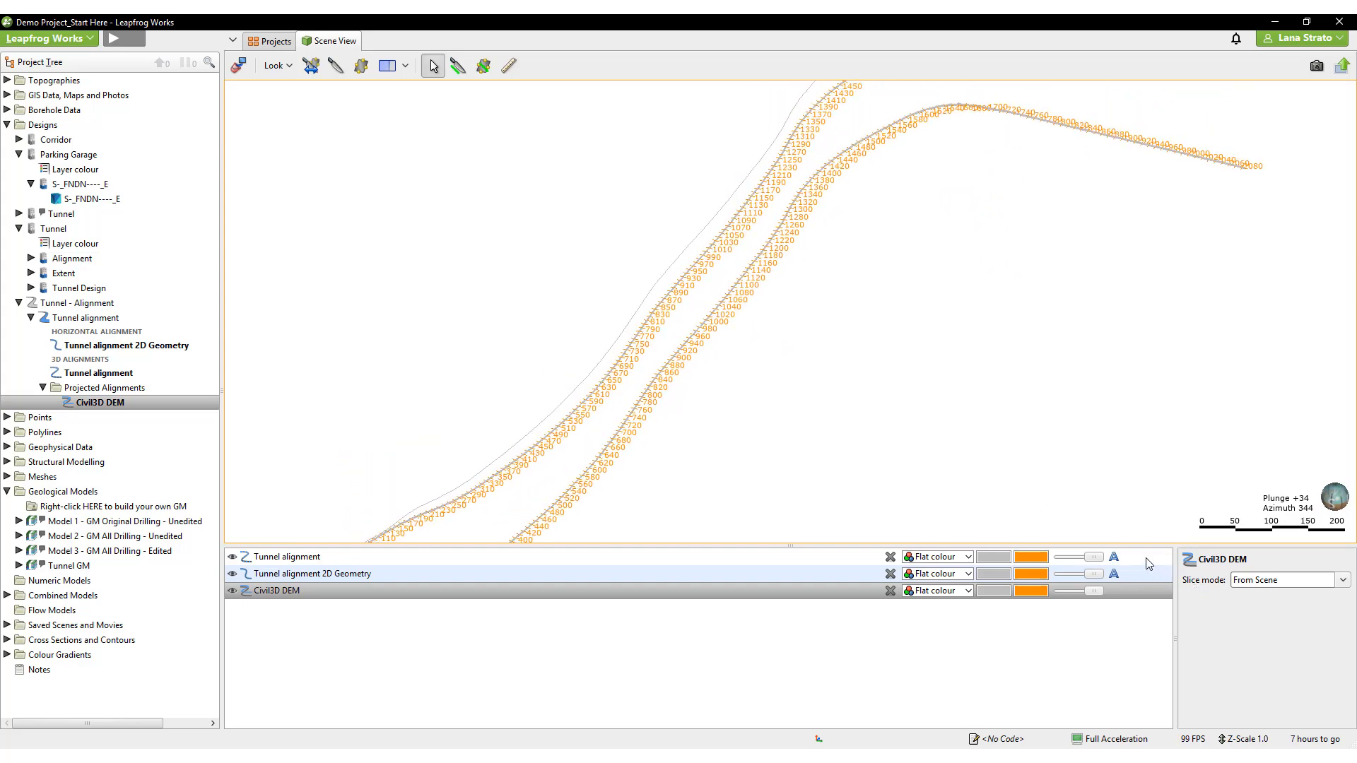
pyautogui.click(1113, 557)
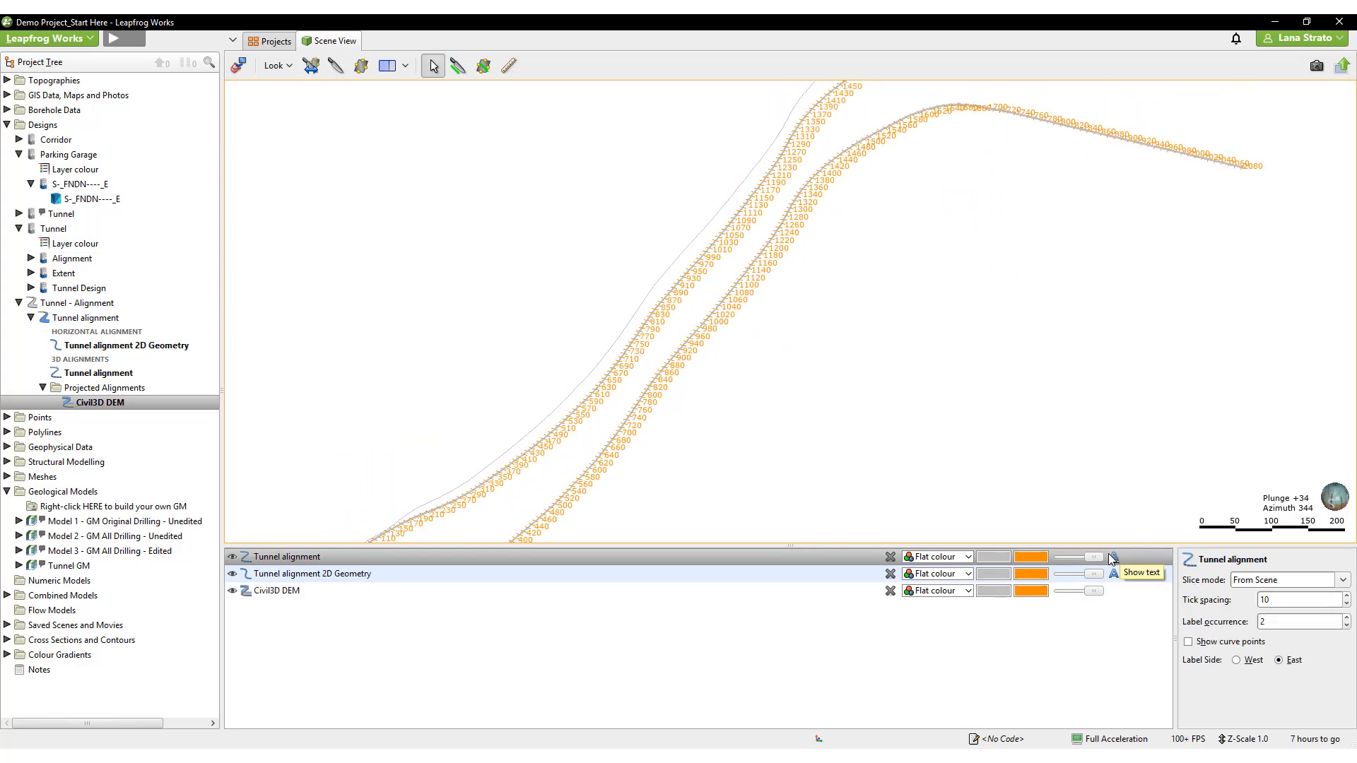
pyautogui.click(1236, 659)
pyautogui.write('4')
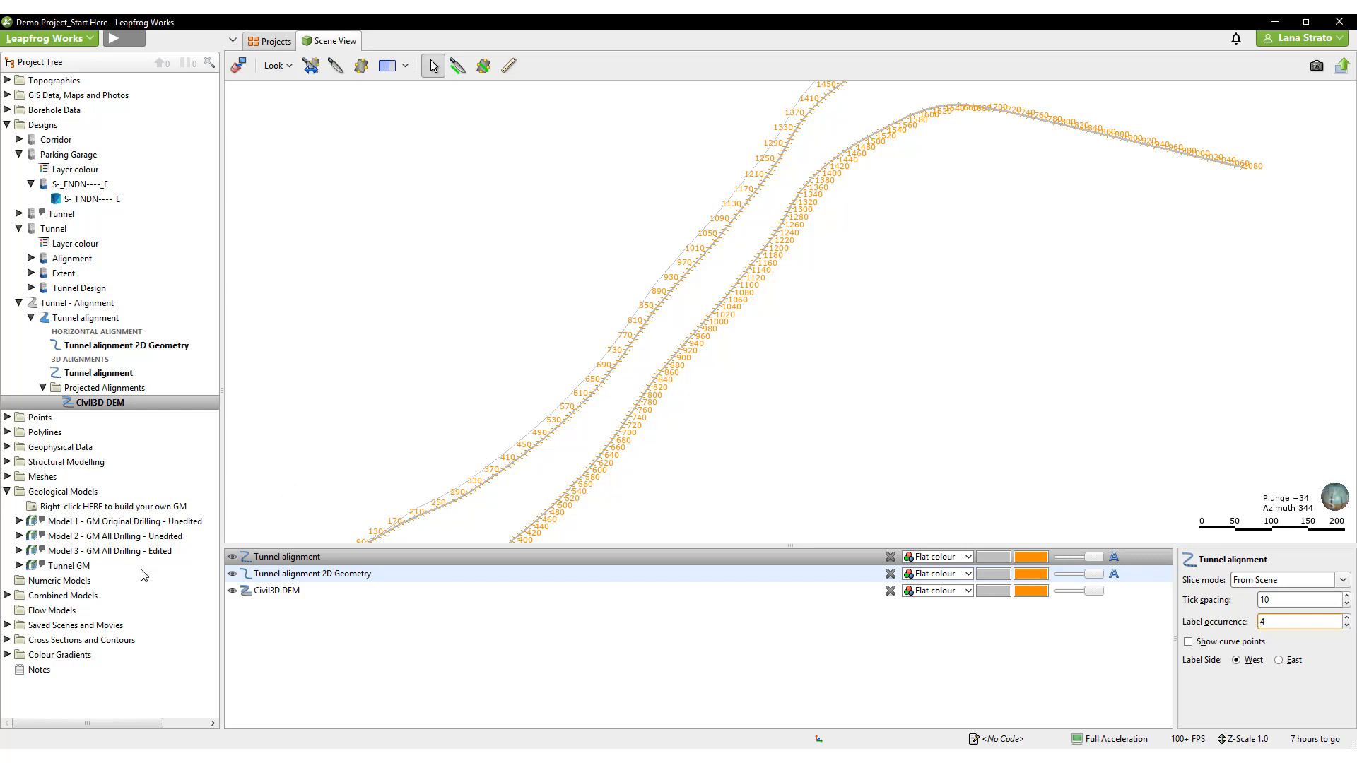
pyautogui.rightClick(82, 639)
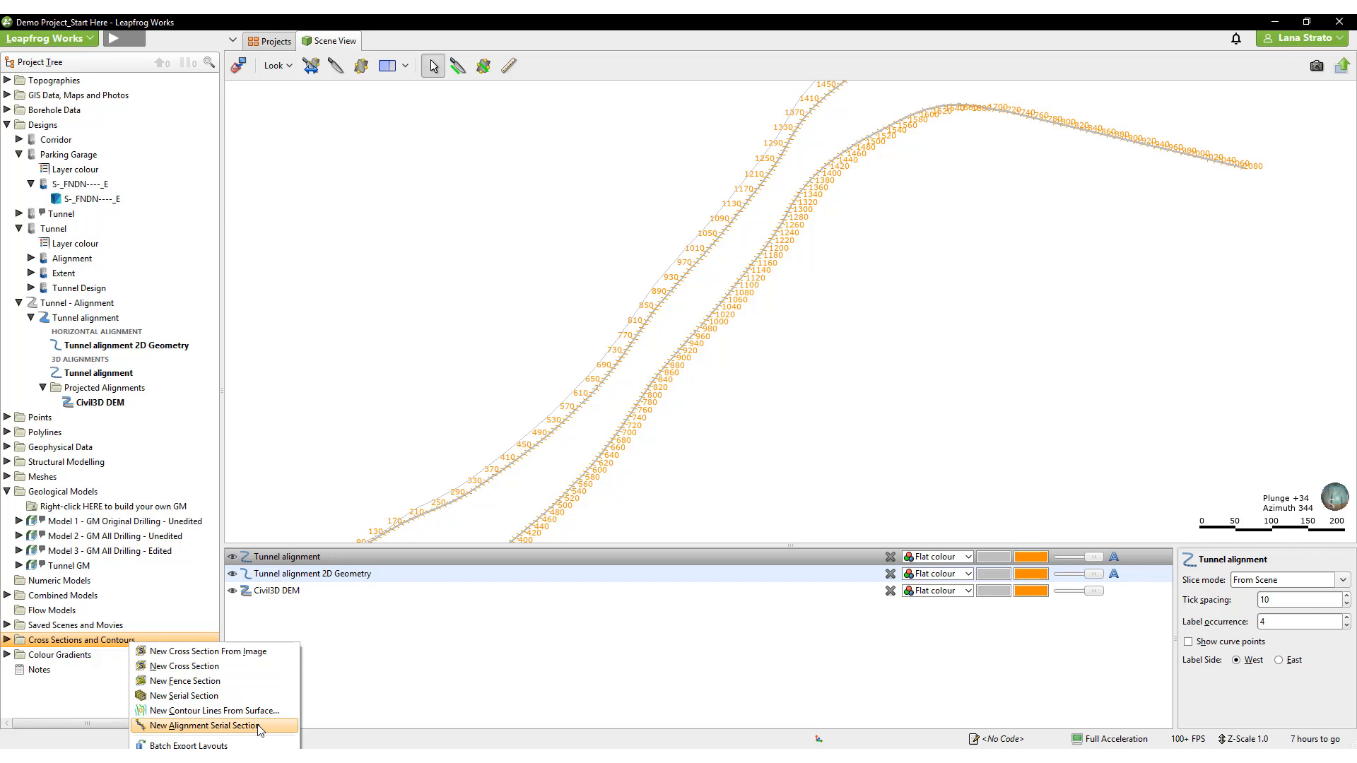
pyautogui.moveTo(314, 497)
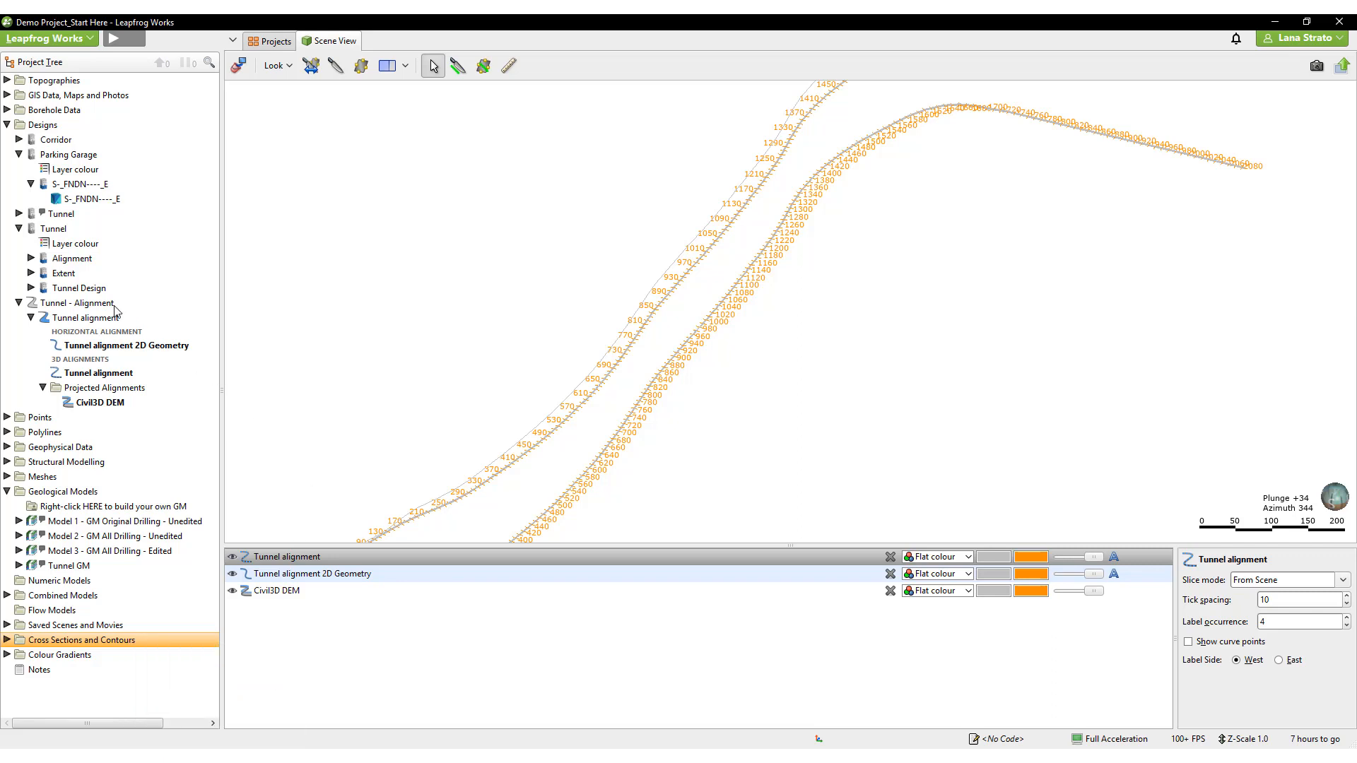
# - Reload the Tunnel - Alignment design from its Tunnel - Alignment.xml source file
pyautogui.rightClick(76, 302)
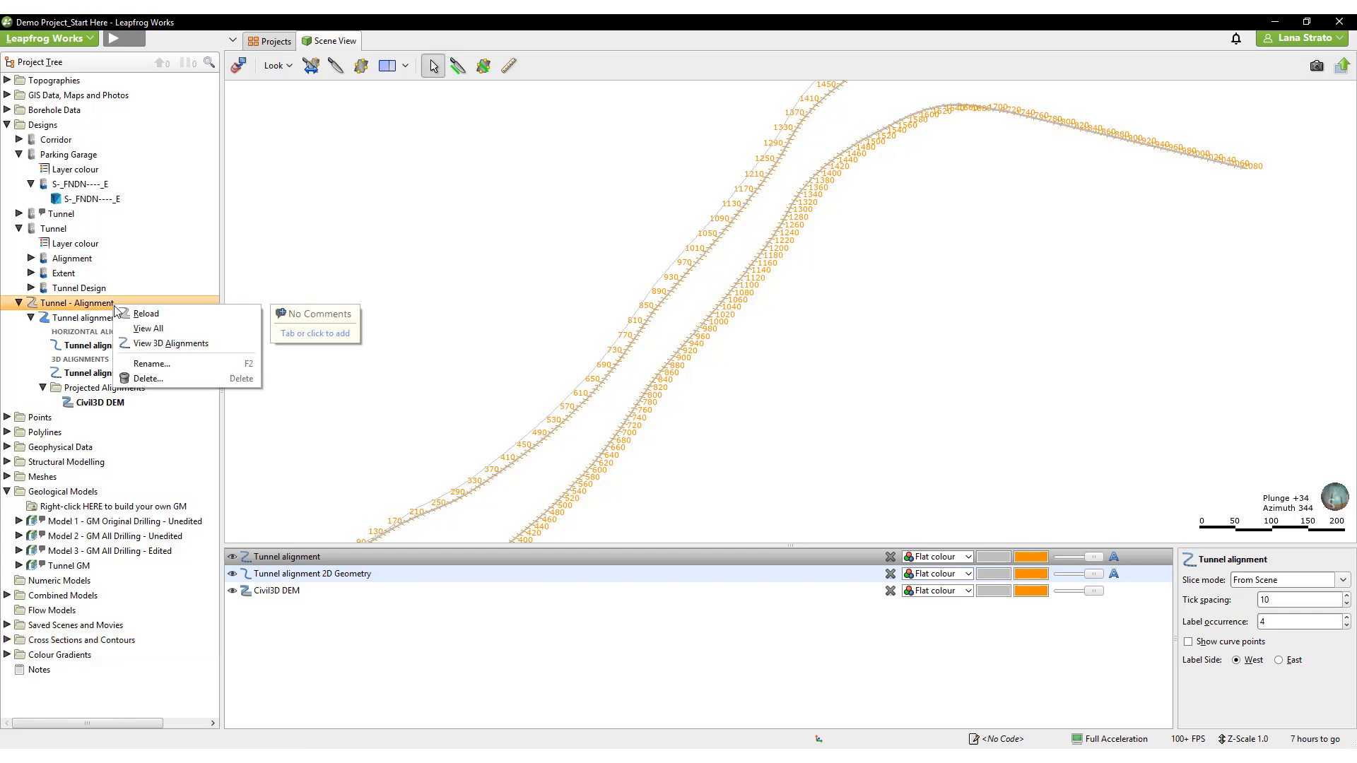
pyautogui.click(145, 313)
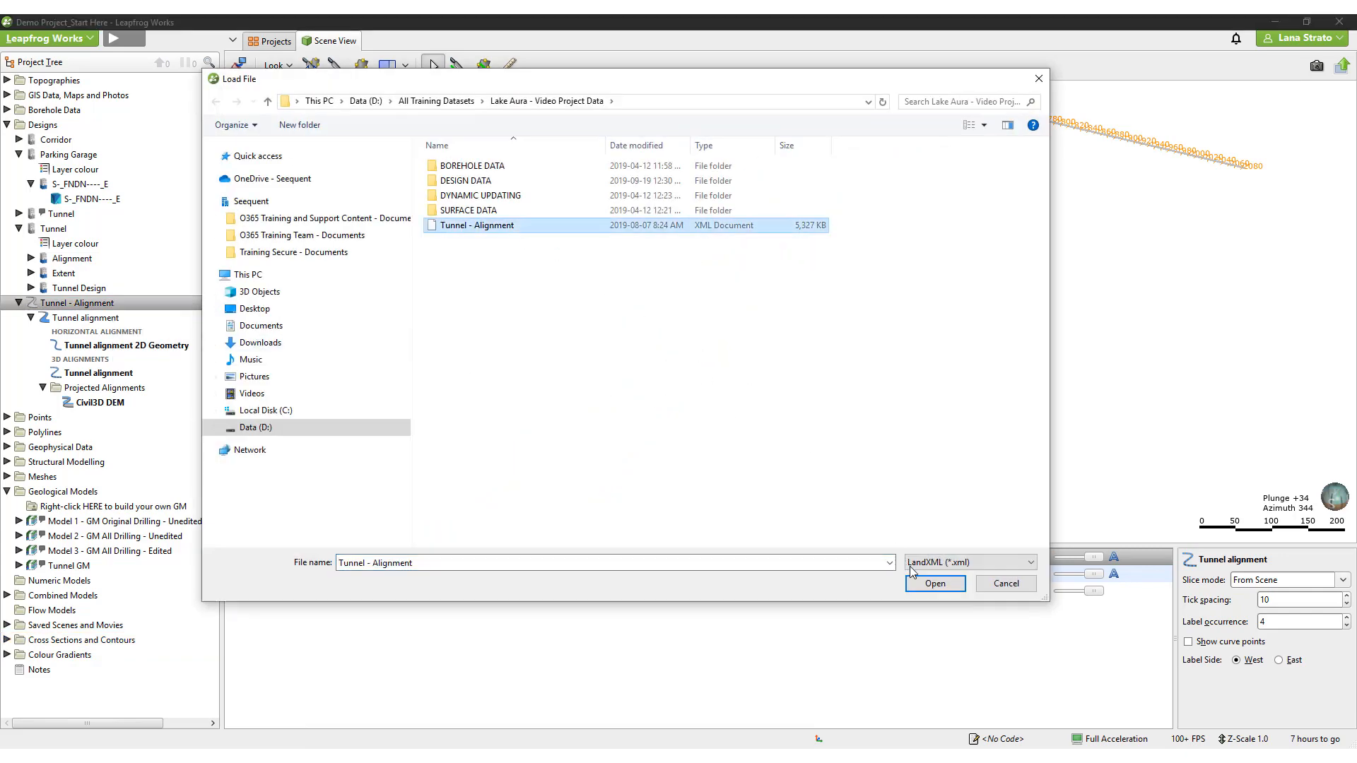
pyautogui.click(934, 584)
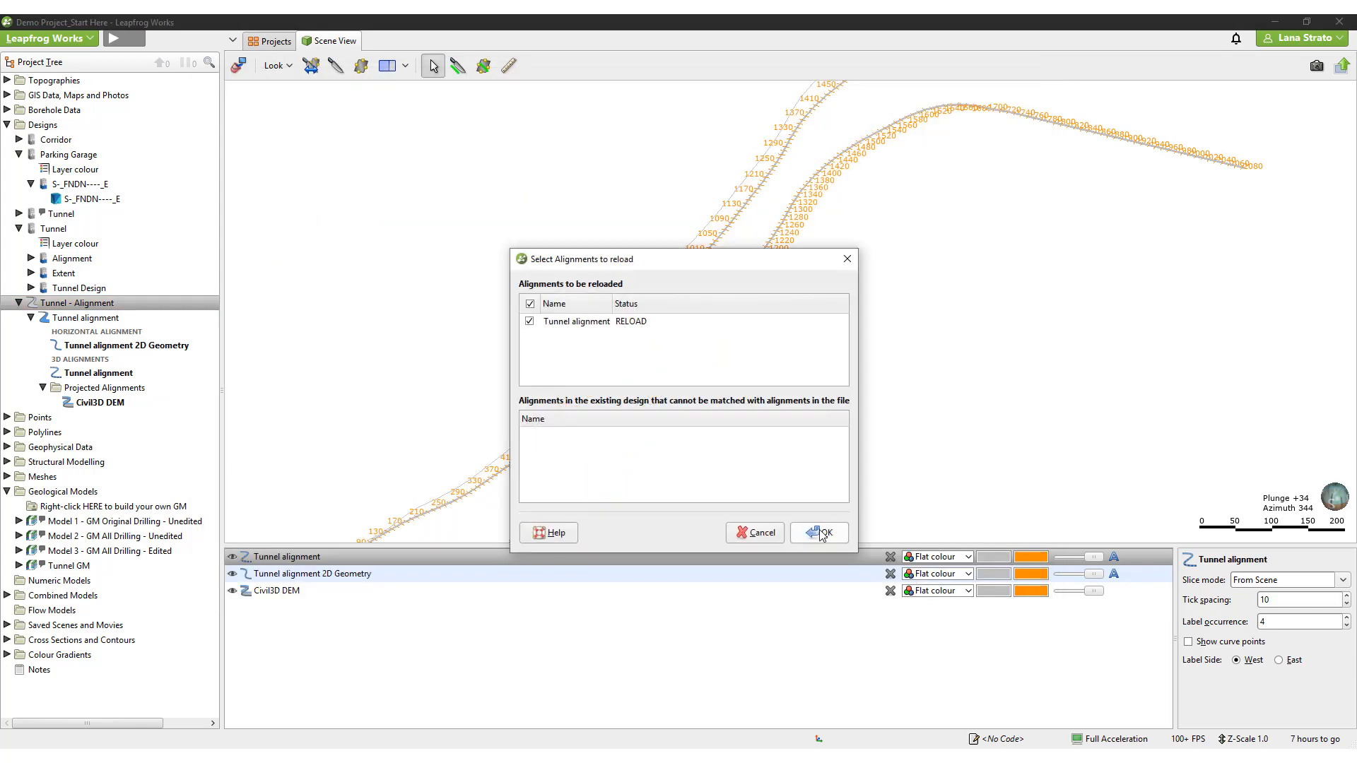